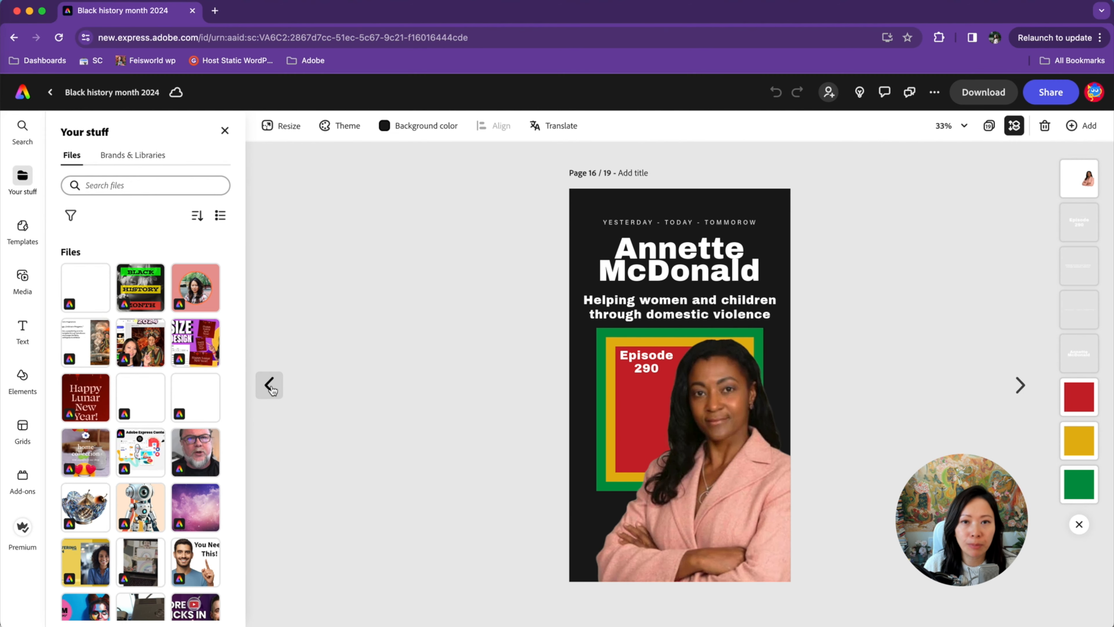
Step back to page 15, the Oz du Soleil design, glancing at the Share options along the way
click(269, 384)
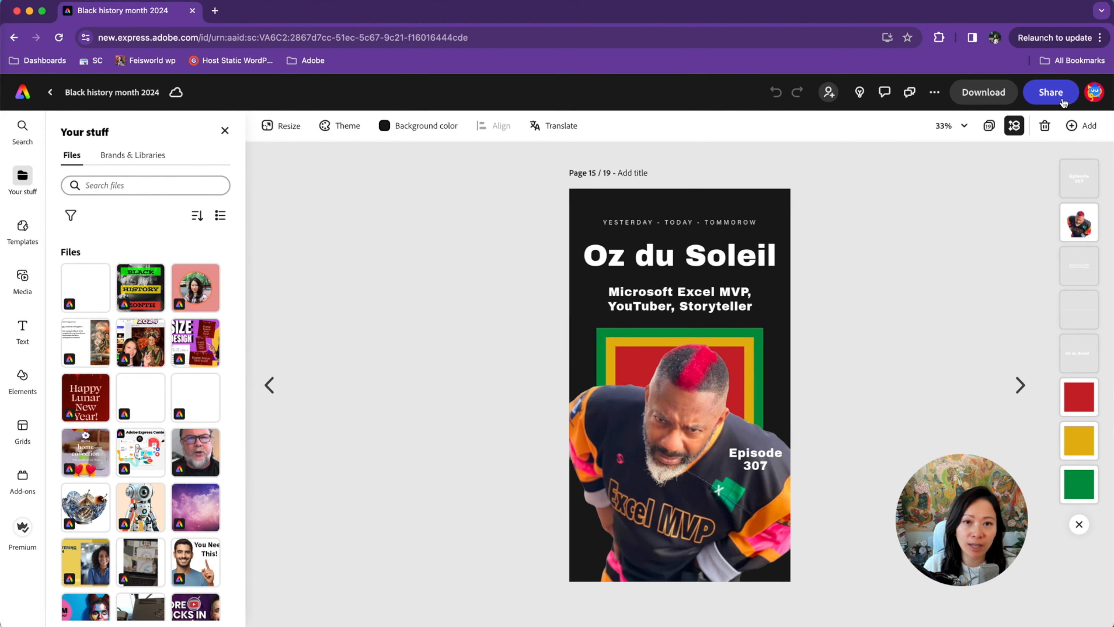
click(1051, 91)
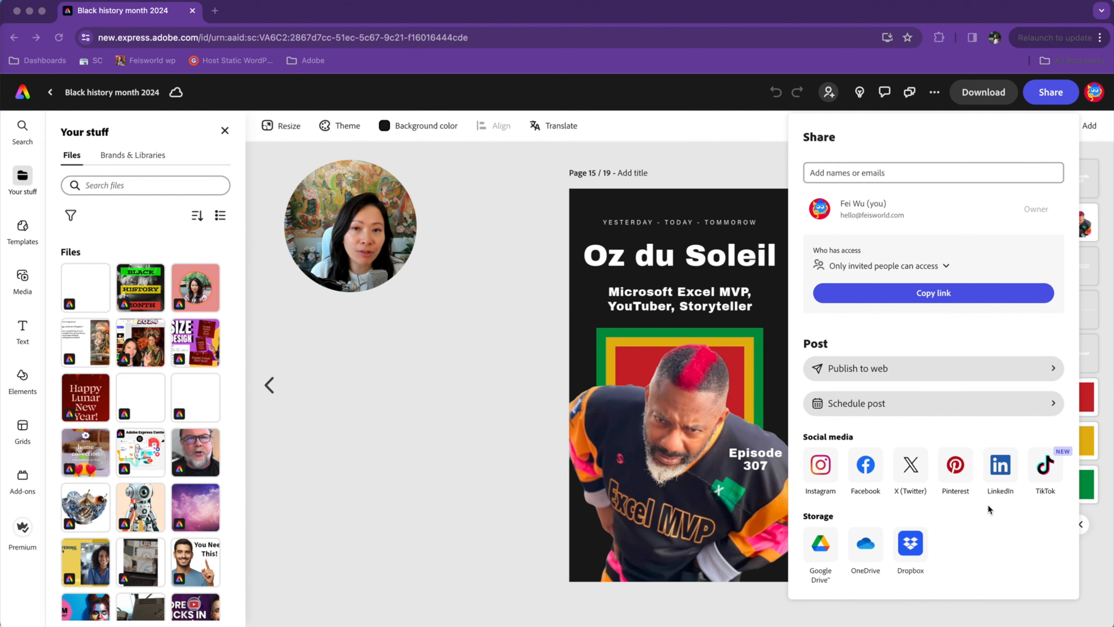
click(999, 465)
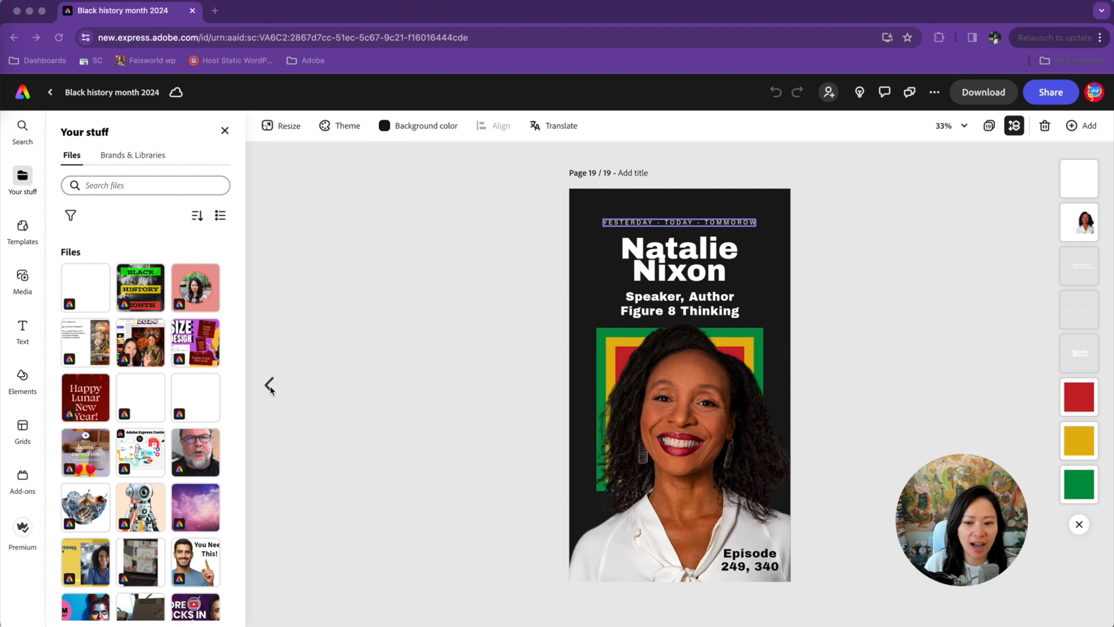
click(270, 385)
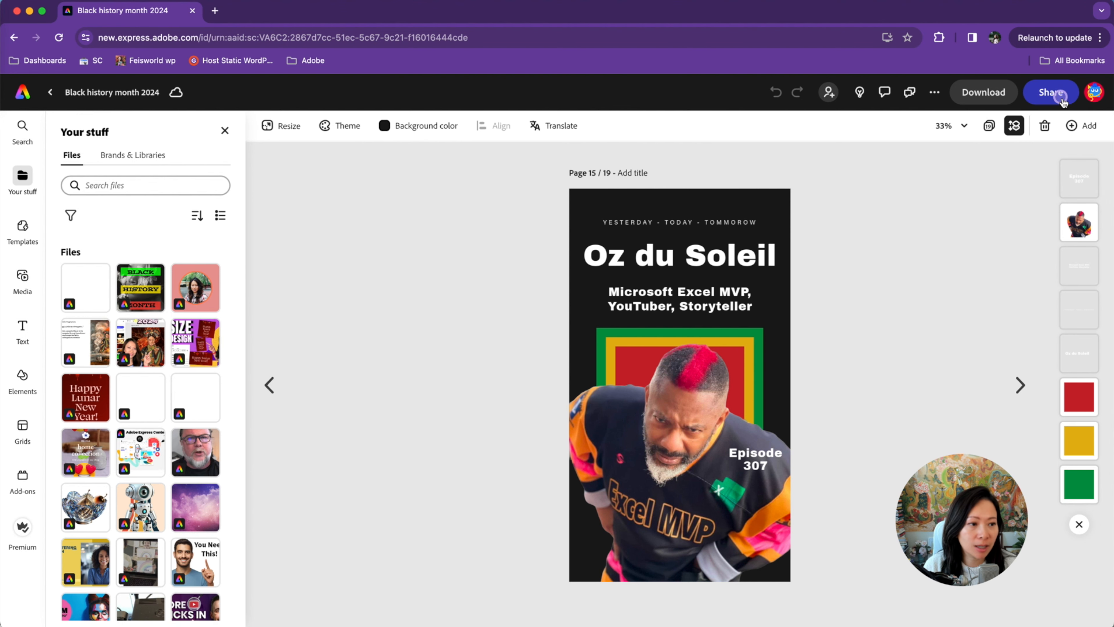
Start a LinkedIn post from Share to social media and confirm LinkedIn is the only channel
click(1050, 91)
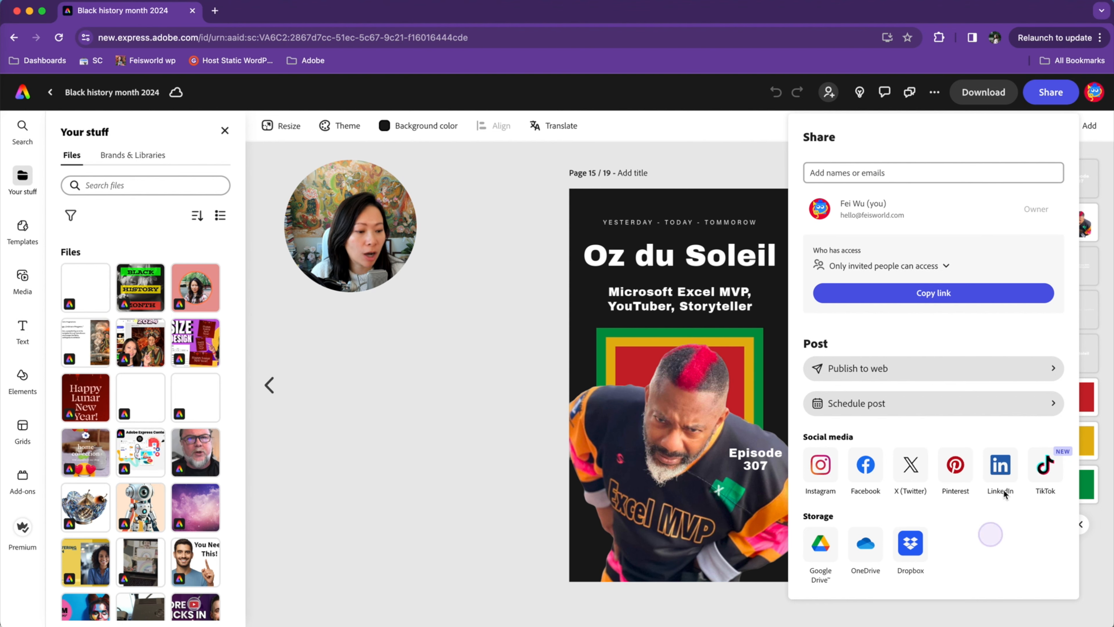
click(999, 465)
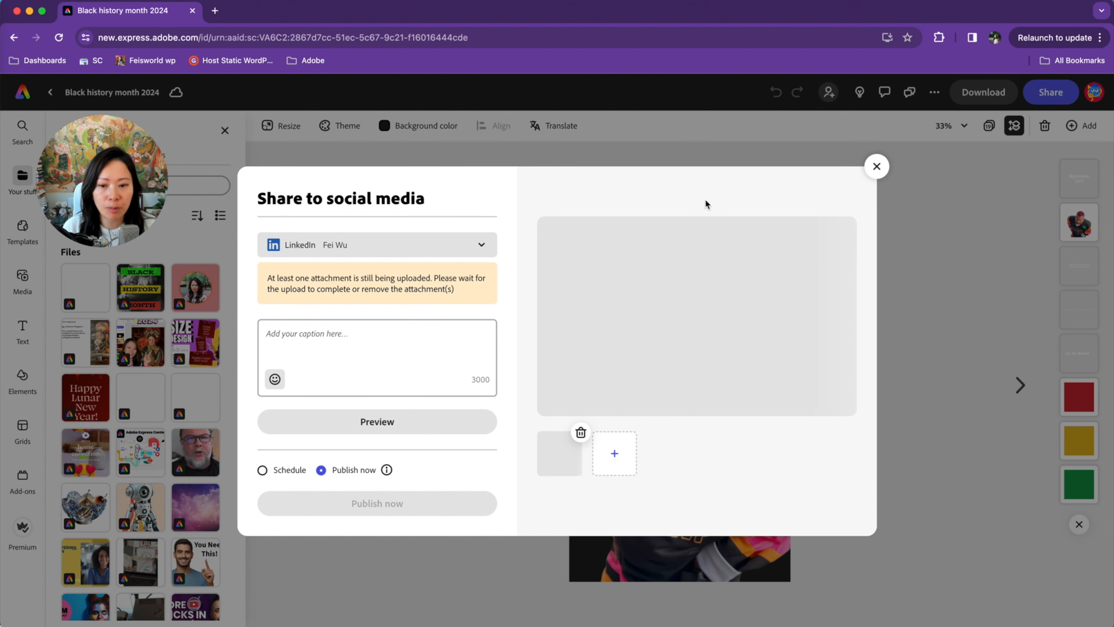
click(378, 245)
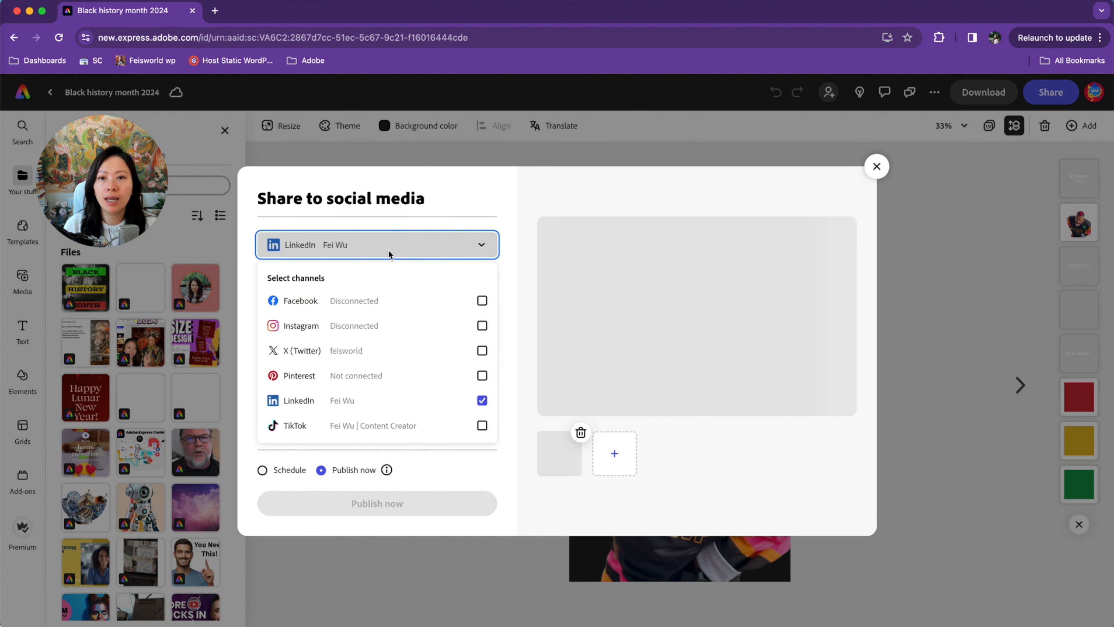
mouse_move(448, 402)
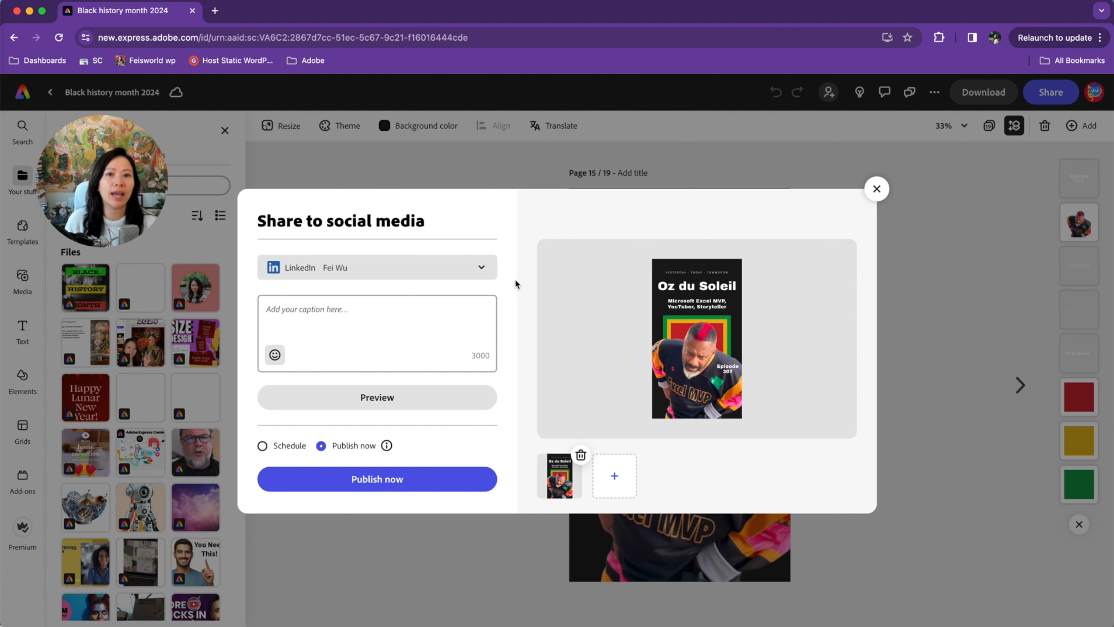
Caption the post 'Love and respect in celebration of Black History Month #blackhistorymonth'
click(377, 332)
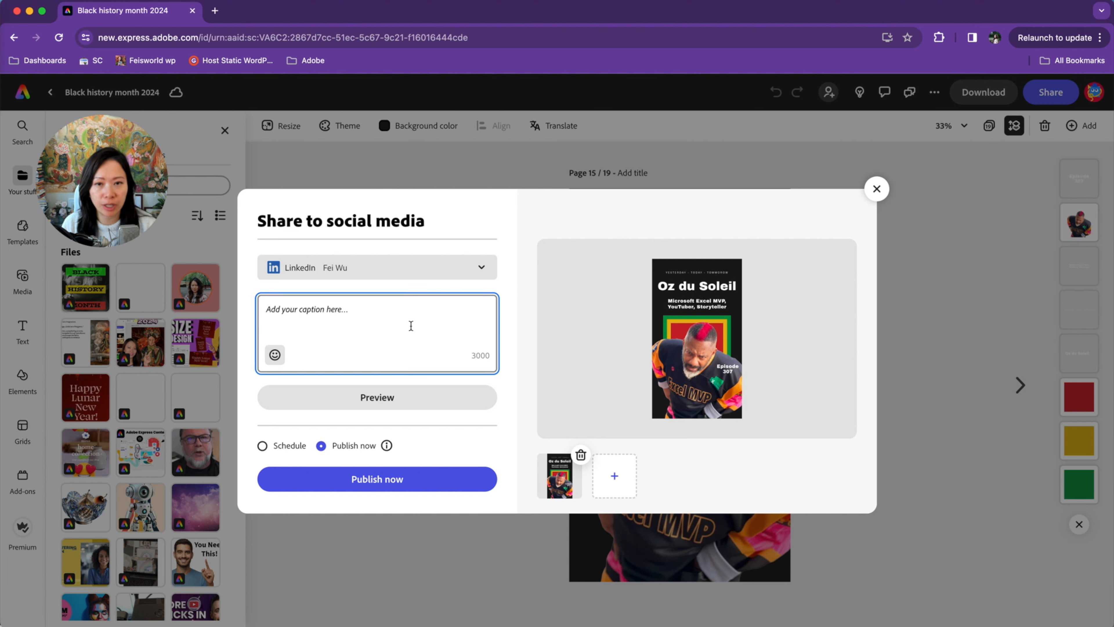
text(Love and respect in celebration of Black History Month #)
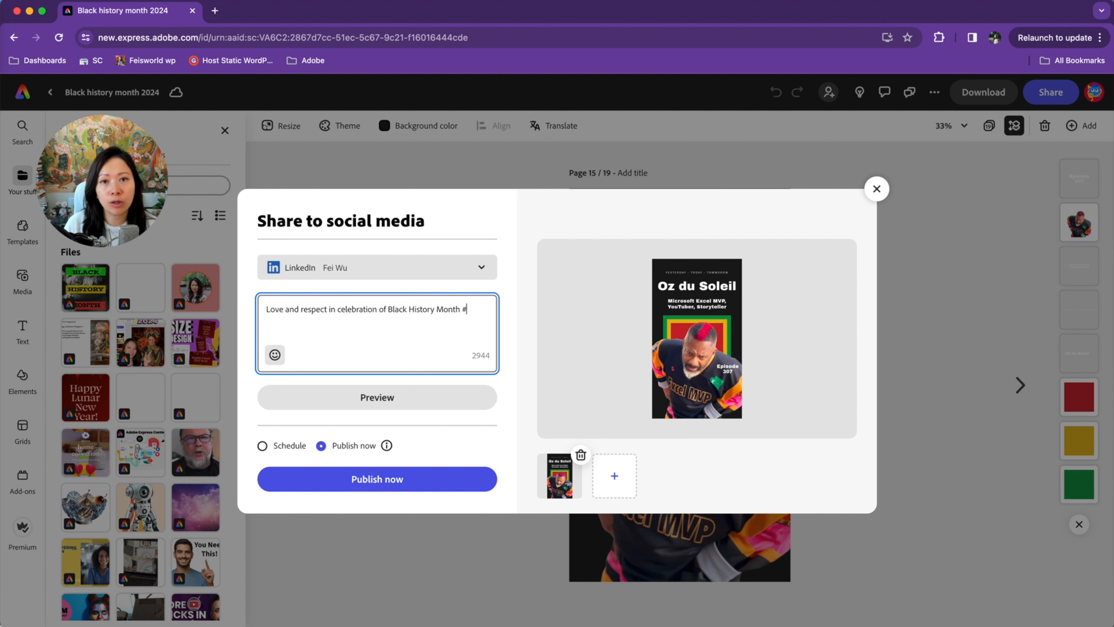
click(274, 354)
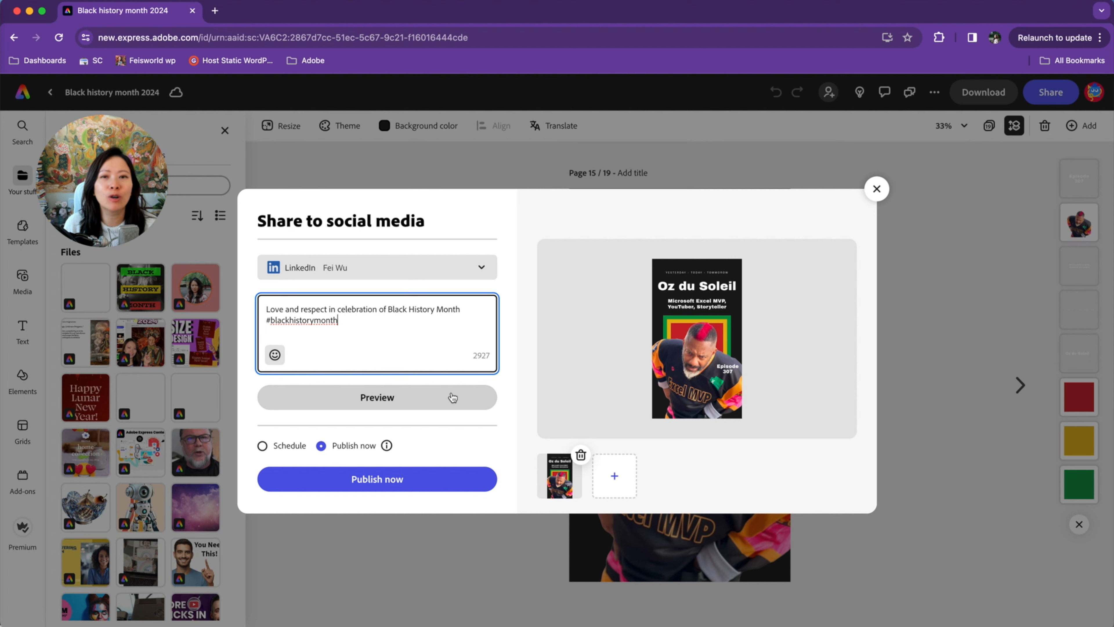
mouse_move(393, 393)
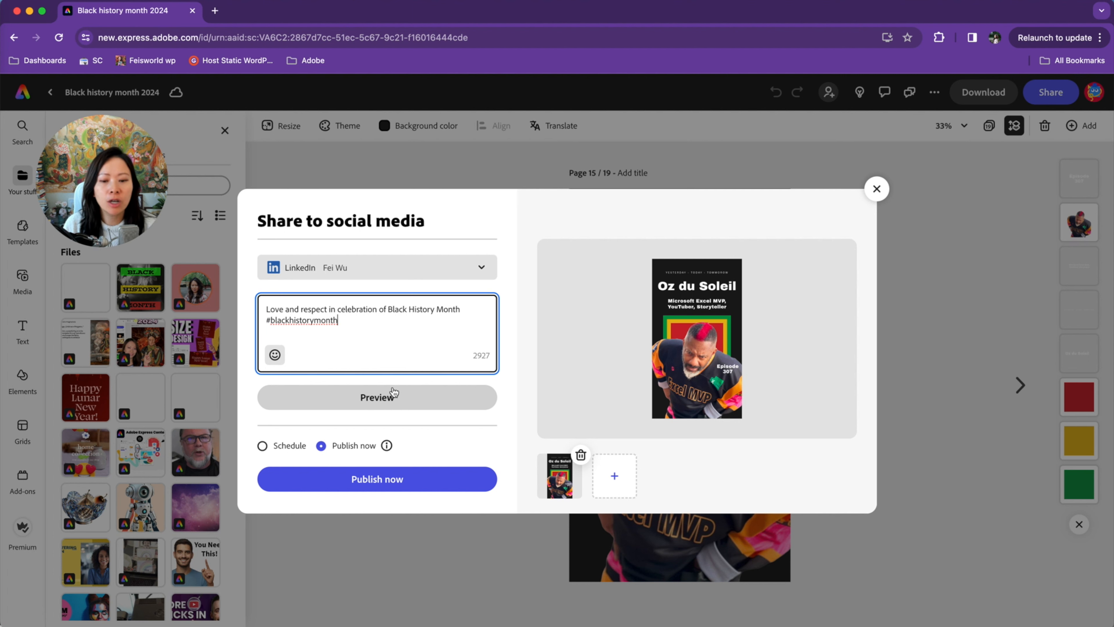
Preview how the LinkedIn post will look with the attached page, then dismiss the preview
click(560, 475)
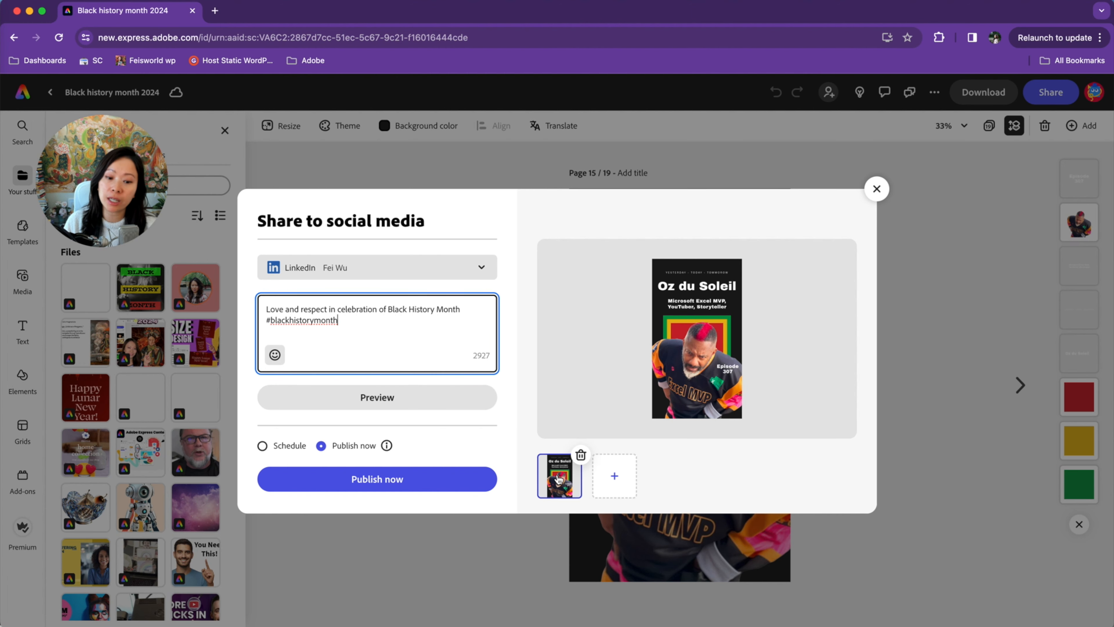
click(377, 397)
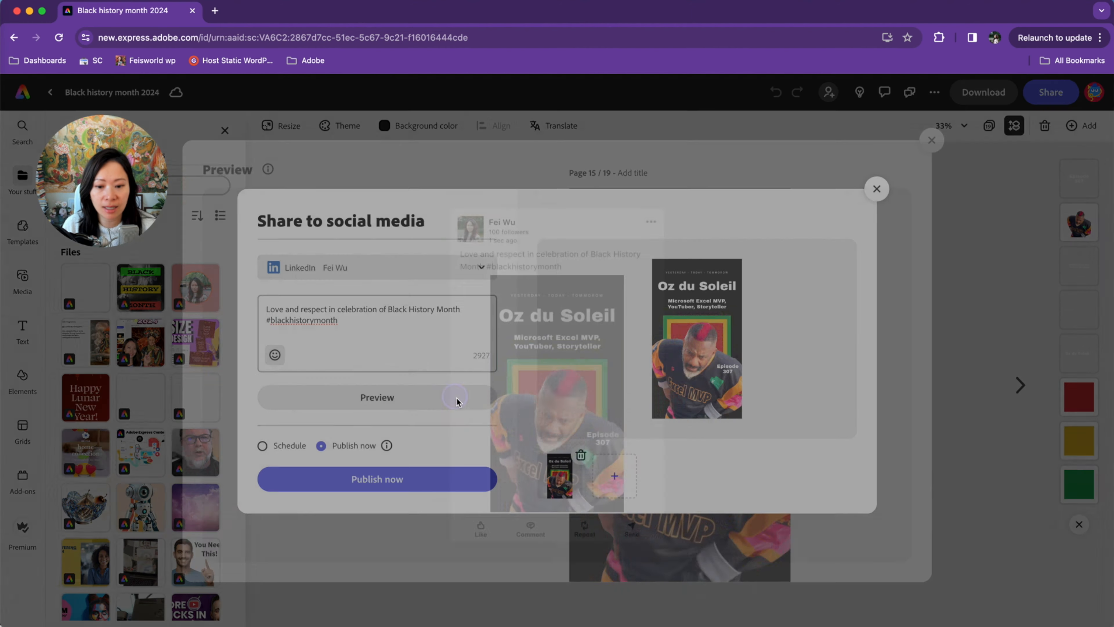
click(377, 396)
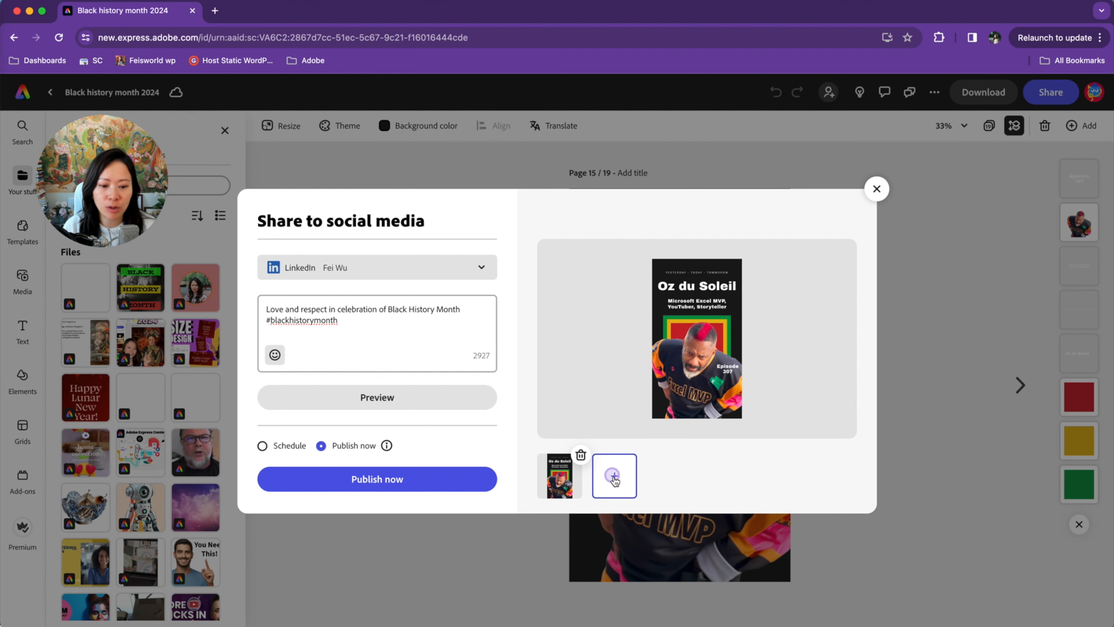
Upload more design pages to the post and delete extras down to LinkedIn's nine-image limit
click(612, 475)
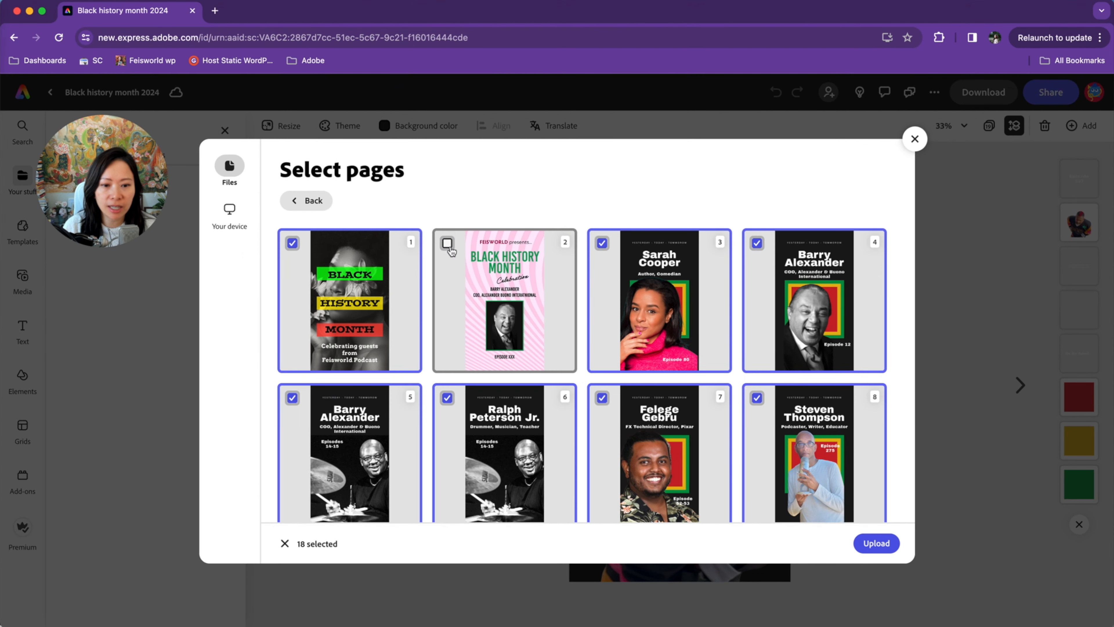
scroll(down, 3)
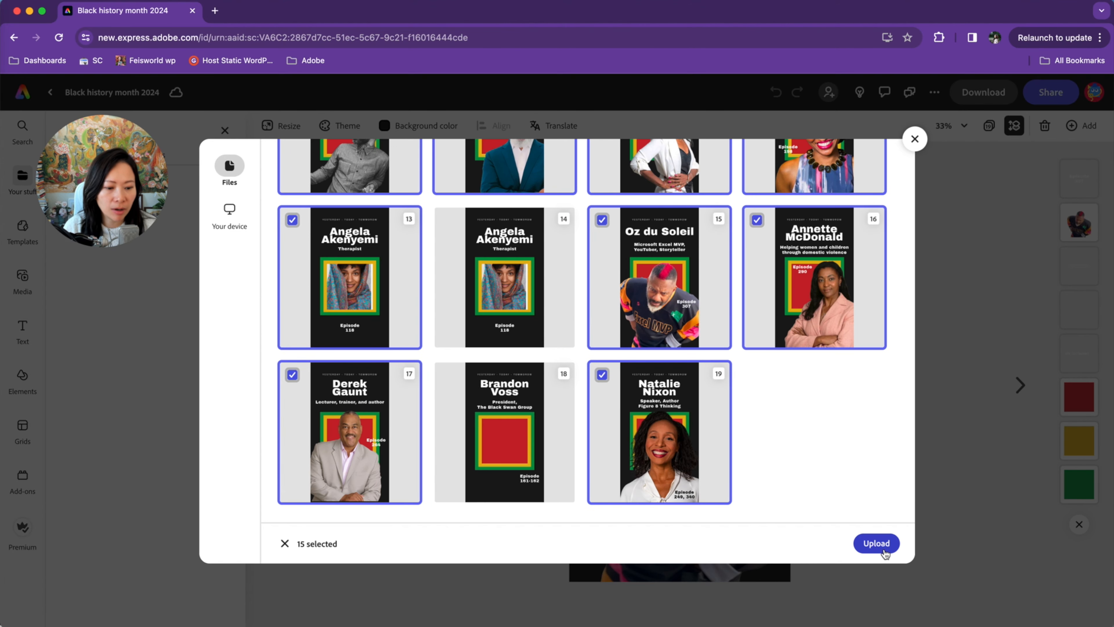
click(876, 543)
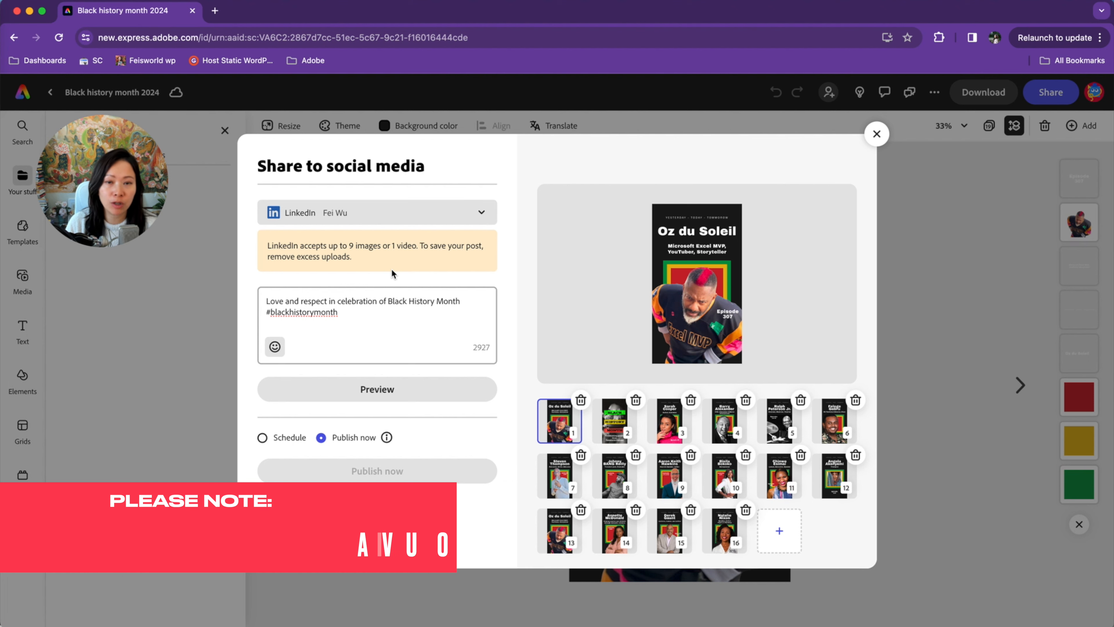
click(614, 420)
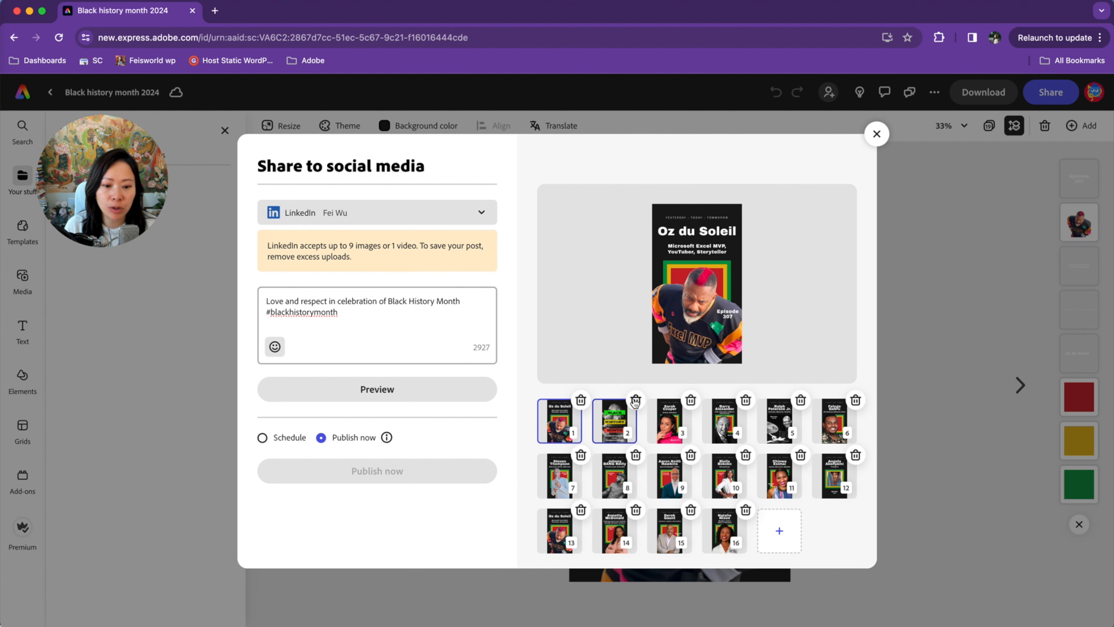
click(669, 530)
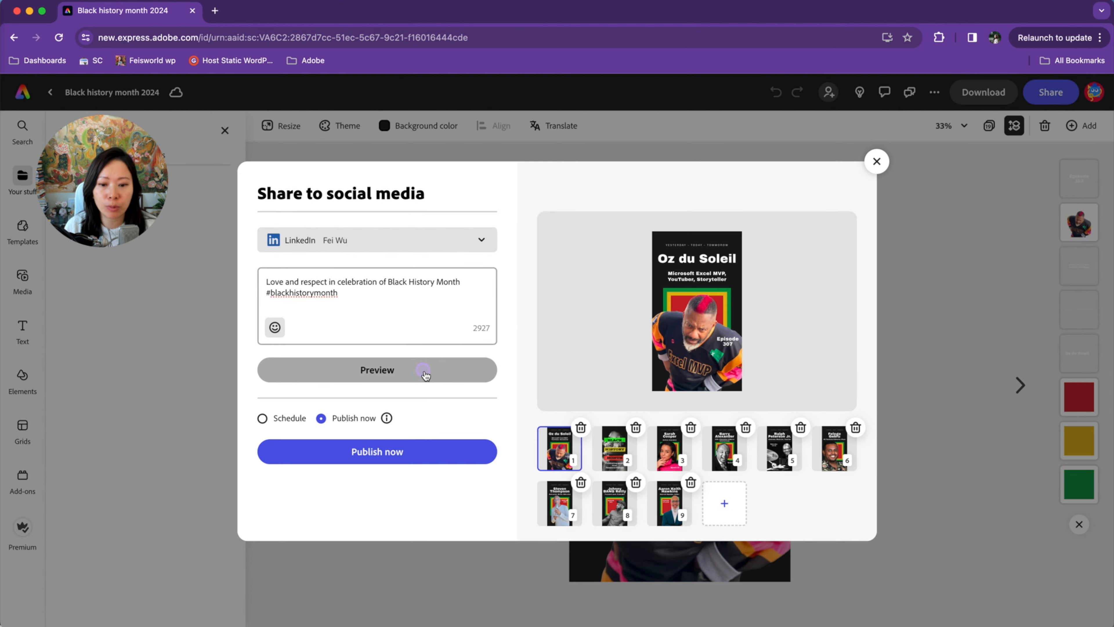
click(376, 370)
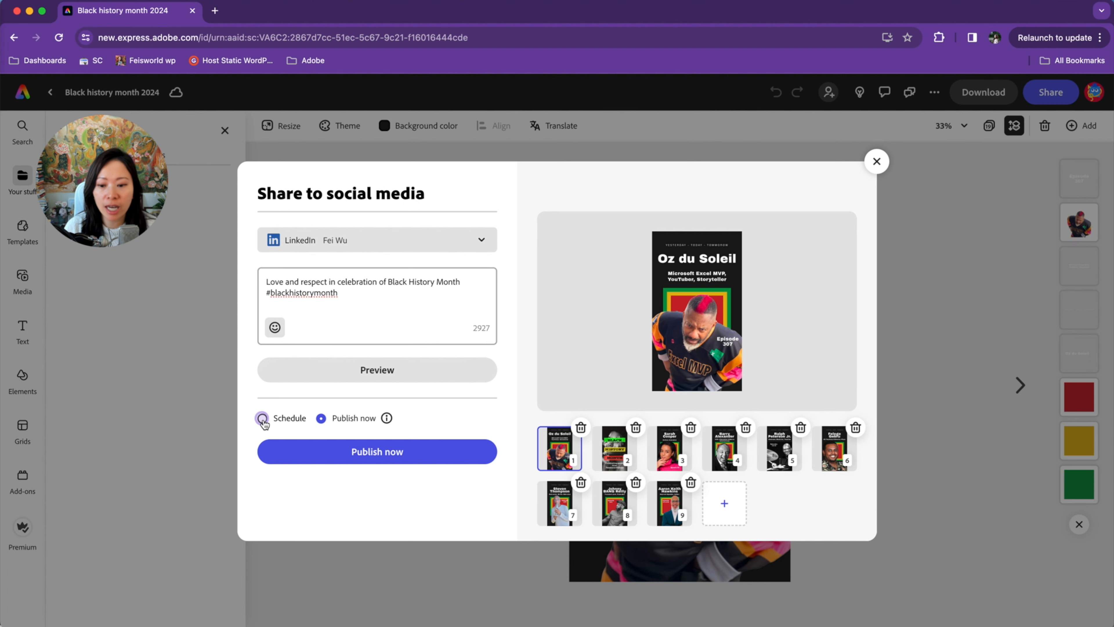
Schedule the LinkedIn post for the chosen date and time, then leave the sharing dialog
click(262, 418)
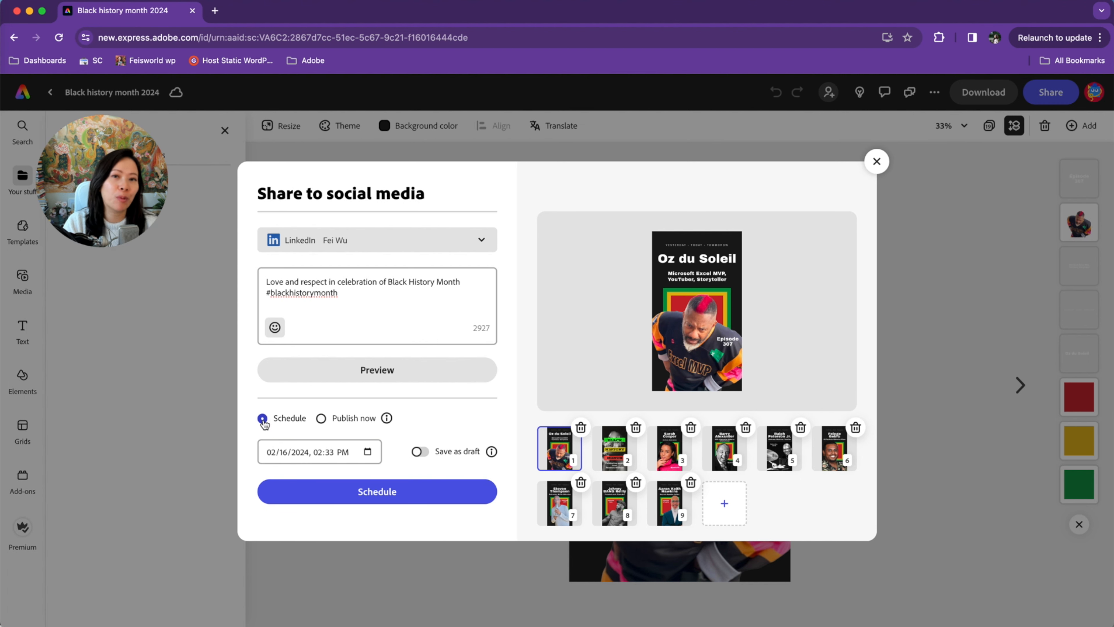
click(262, 418)
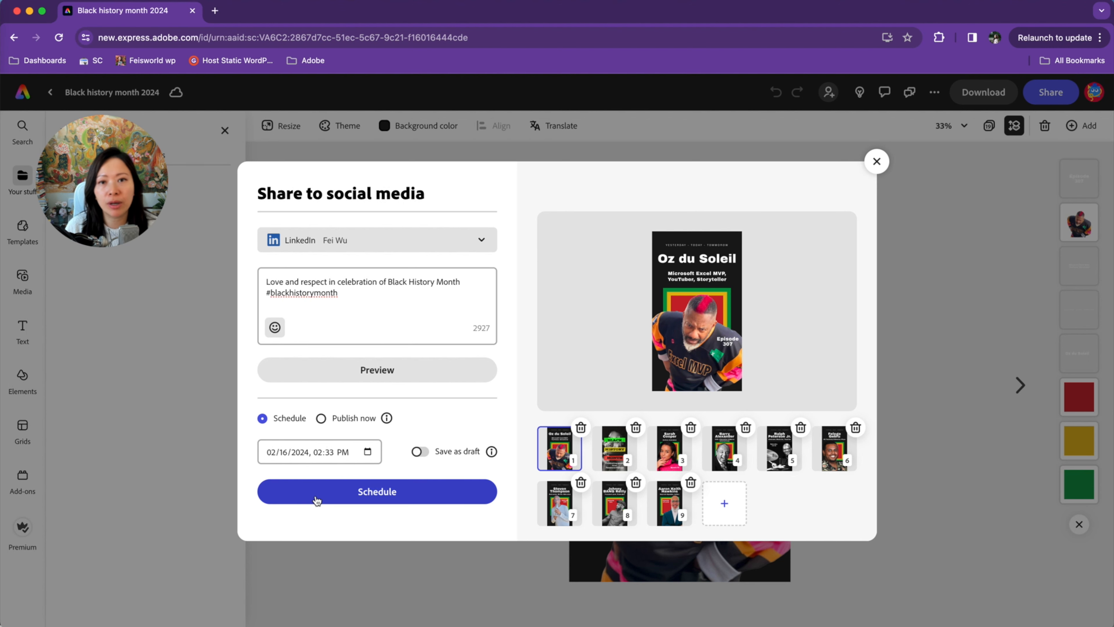
click(316, 451)
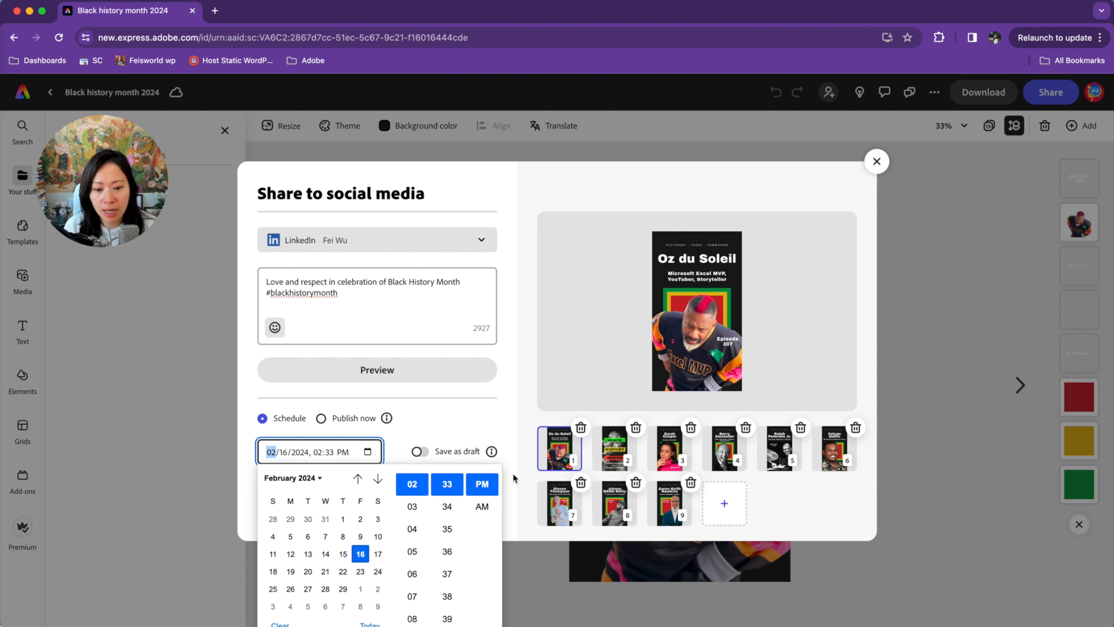
click(513, 478)
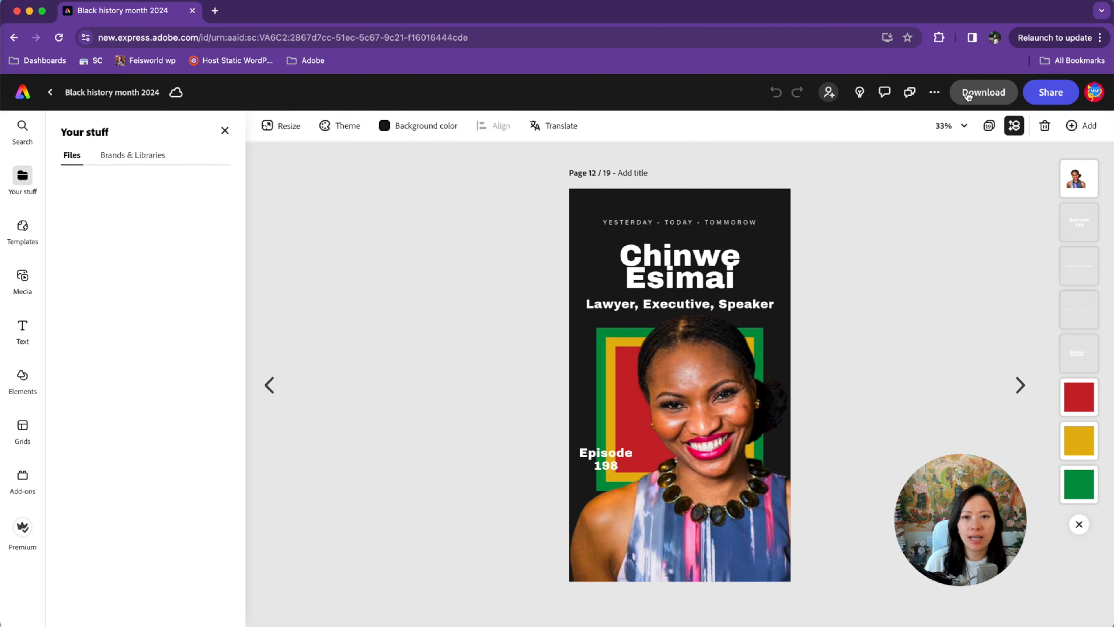
mouse_move(984, 91)
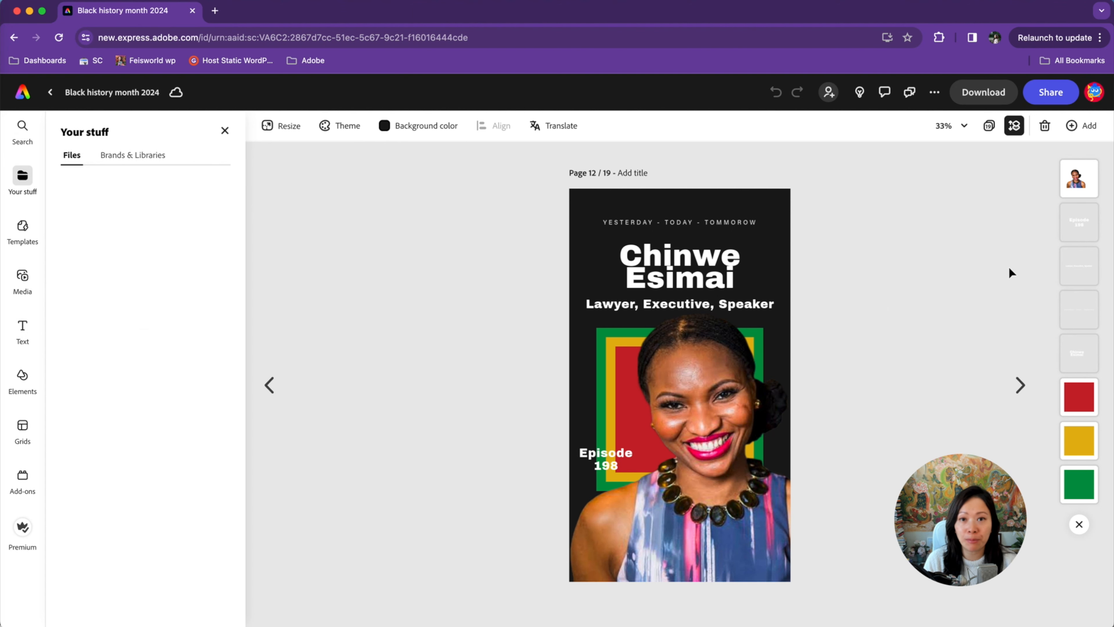
Return to the Adobe Express home page and show the Social media project types
click(50, 92)
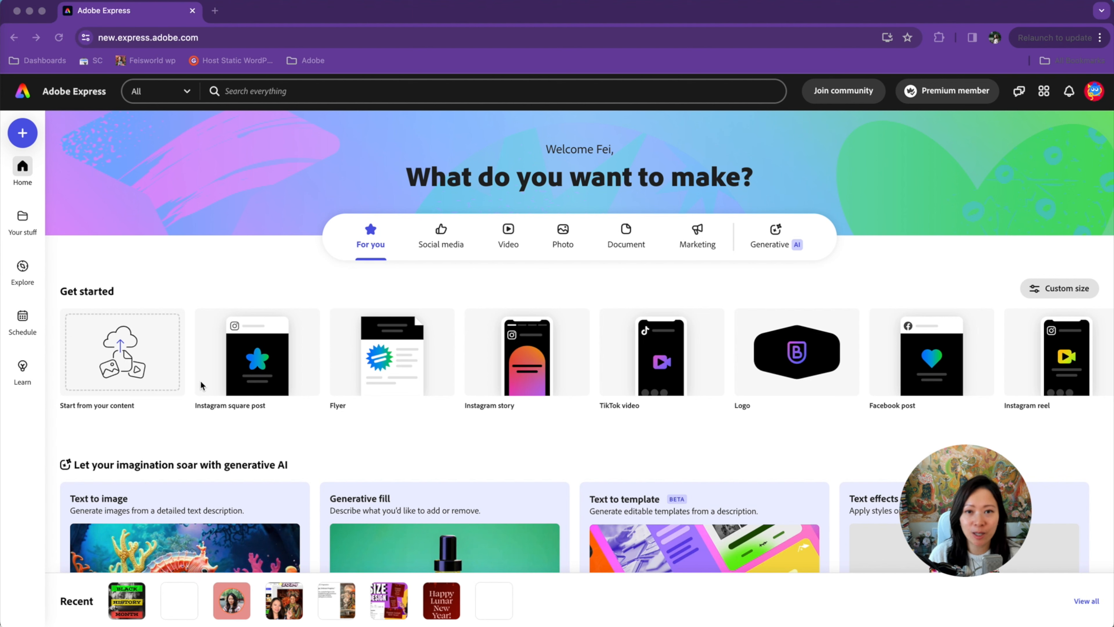
mouse_move(439, 368)
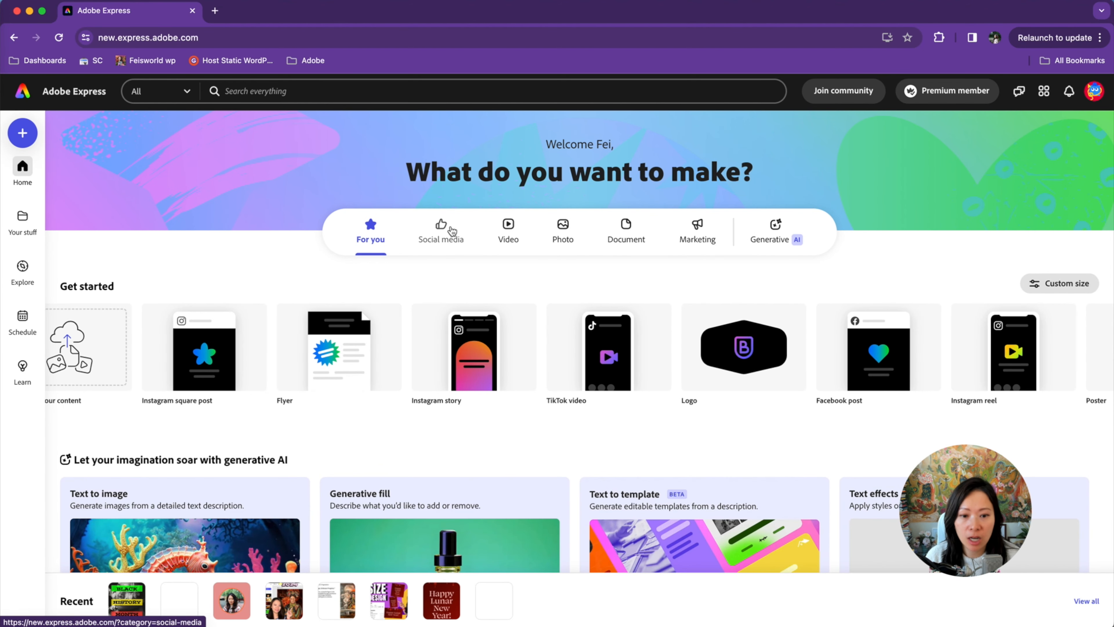
click(441, 234)
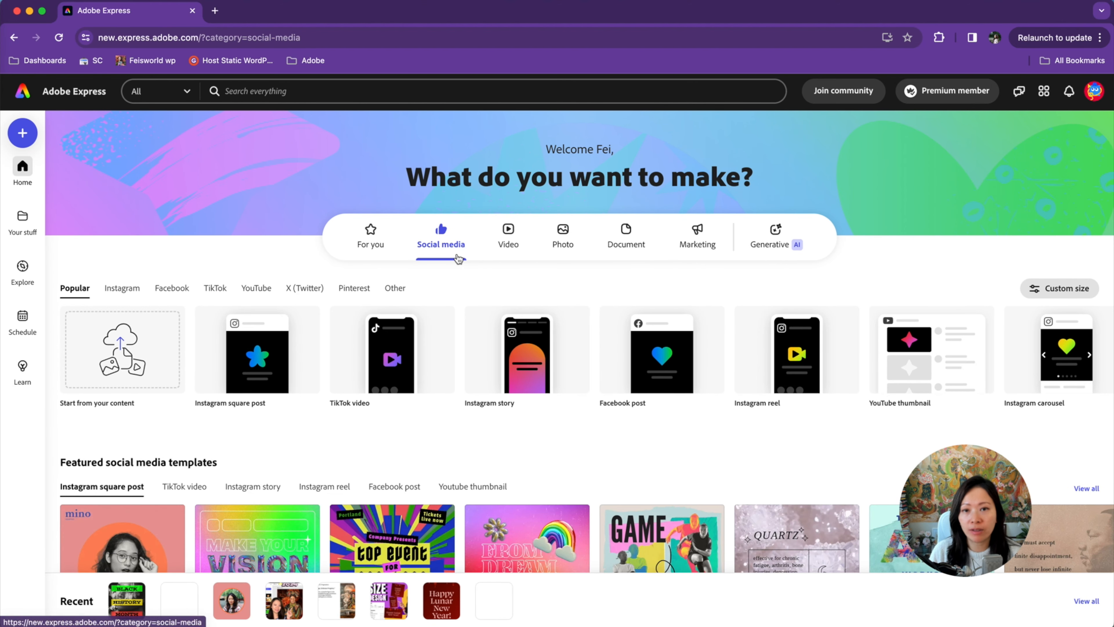
mouse_move(493, 359)
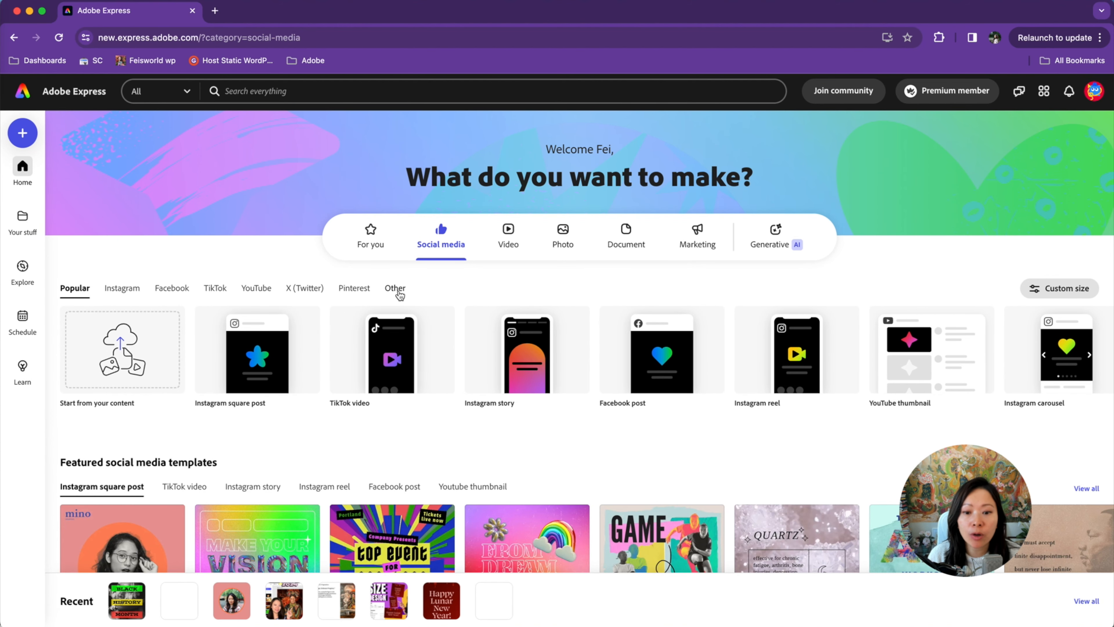
Create a blank LinkedIn post and browse the Templates panel categories beside it
click(393, 288)
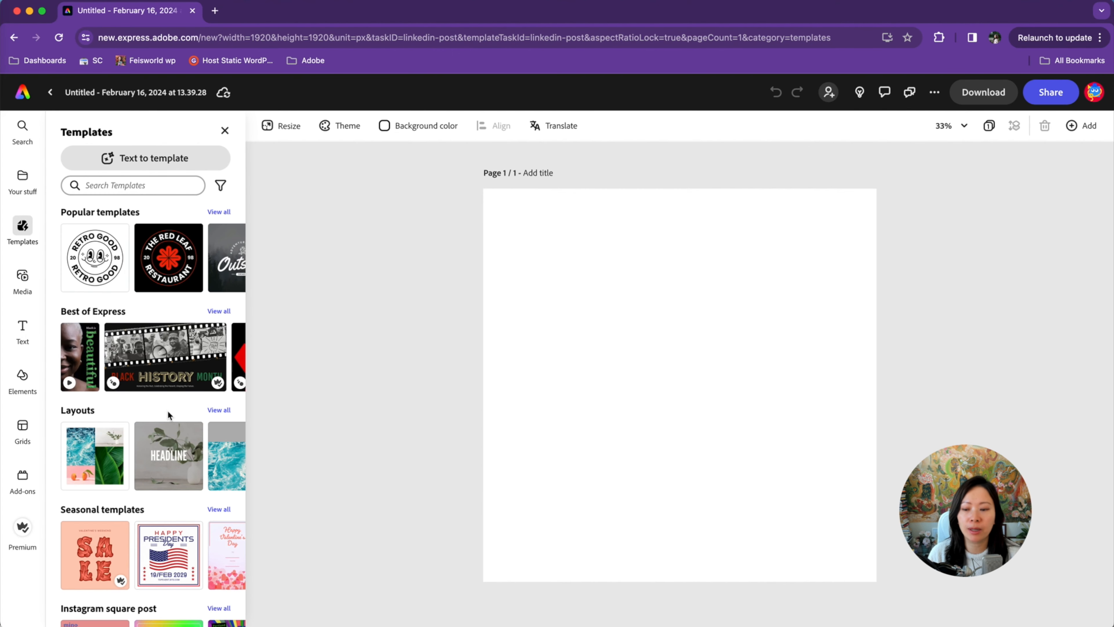
scroll(down, 3)
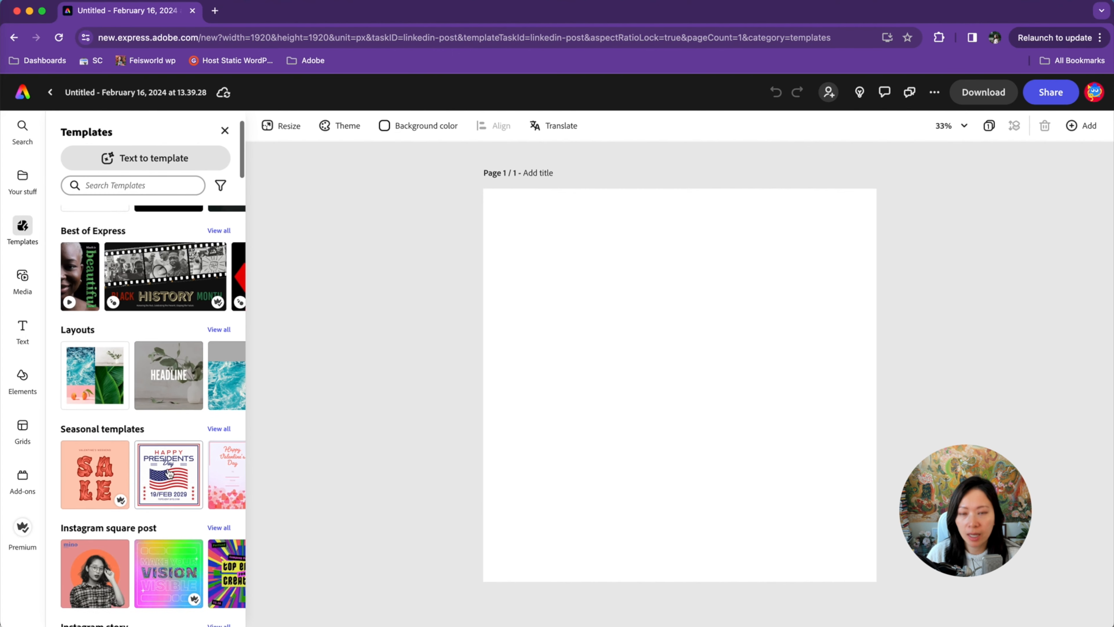
scroll(down, 3)
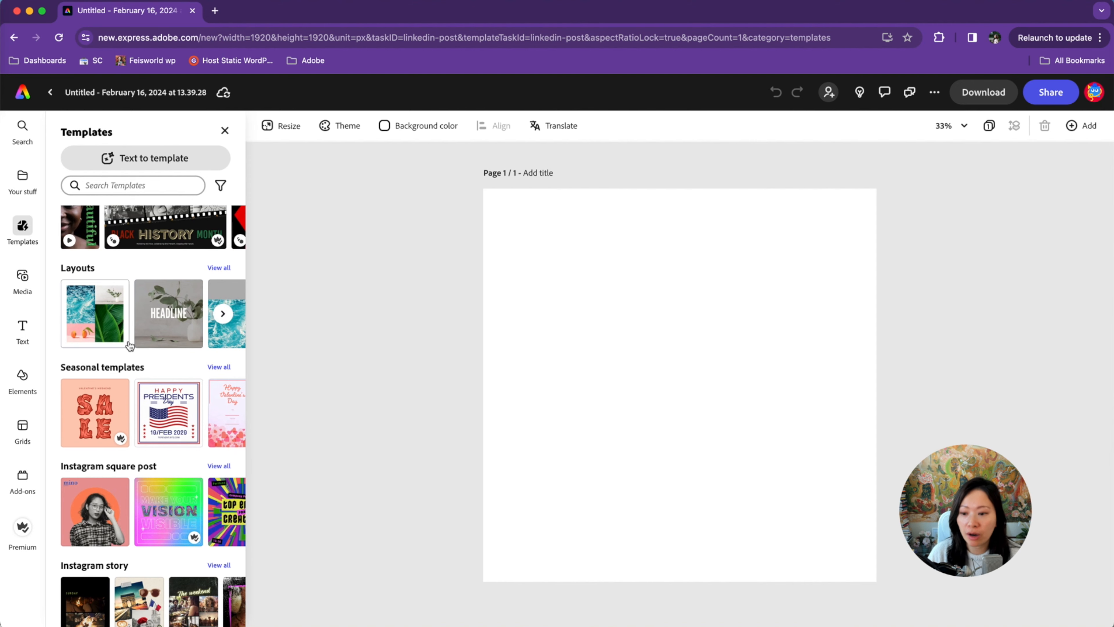
scroll(down, 3)
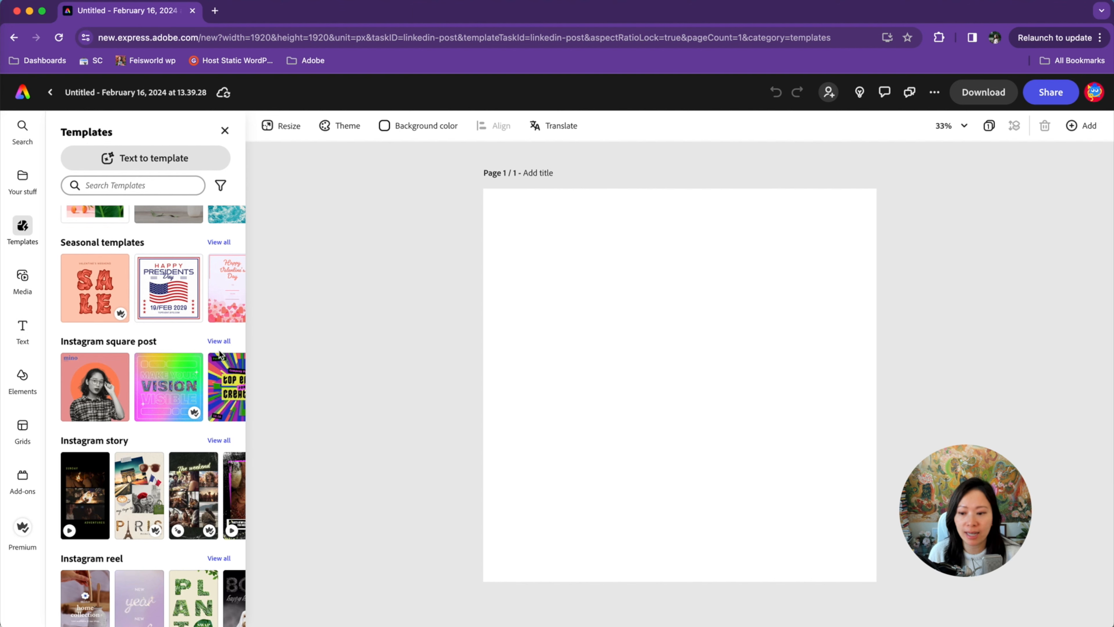
scroll(down, 3)
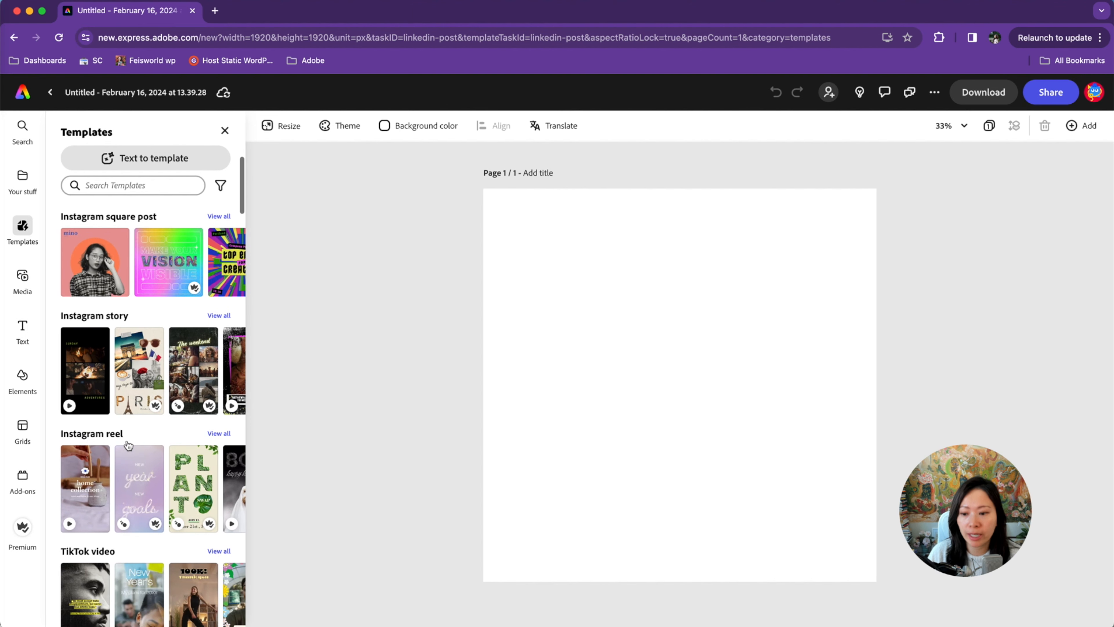
Search templates for 'black history month' and apply the Celebrate Black Musicians template
click(133, 184)
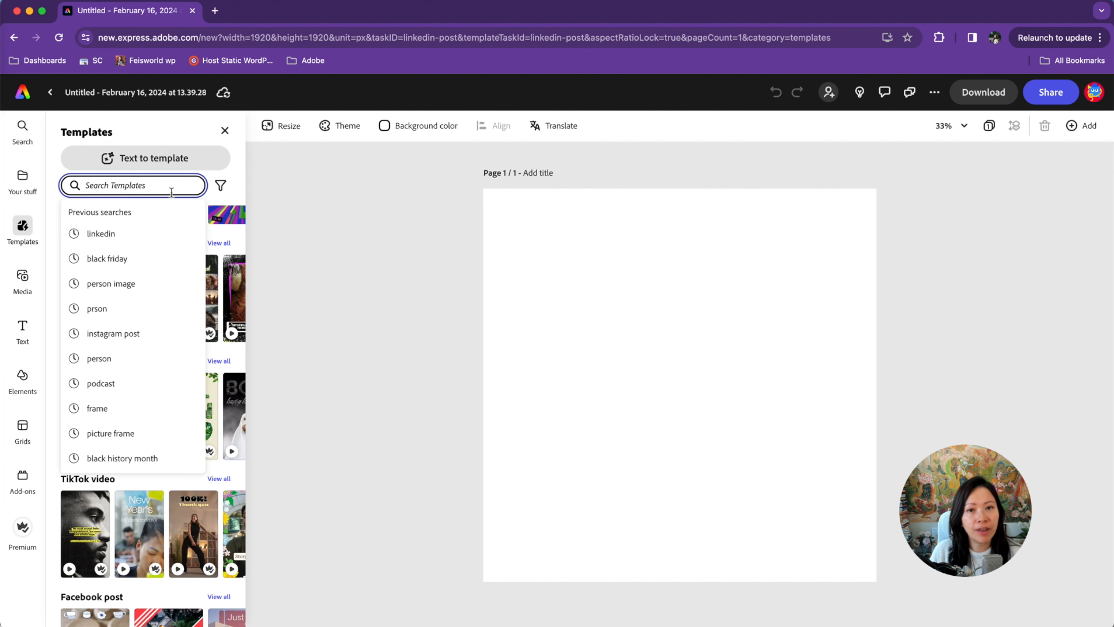
click(123, 458)
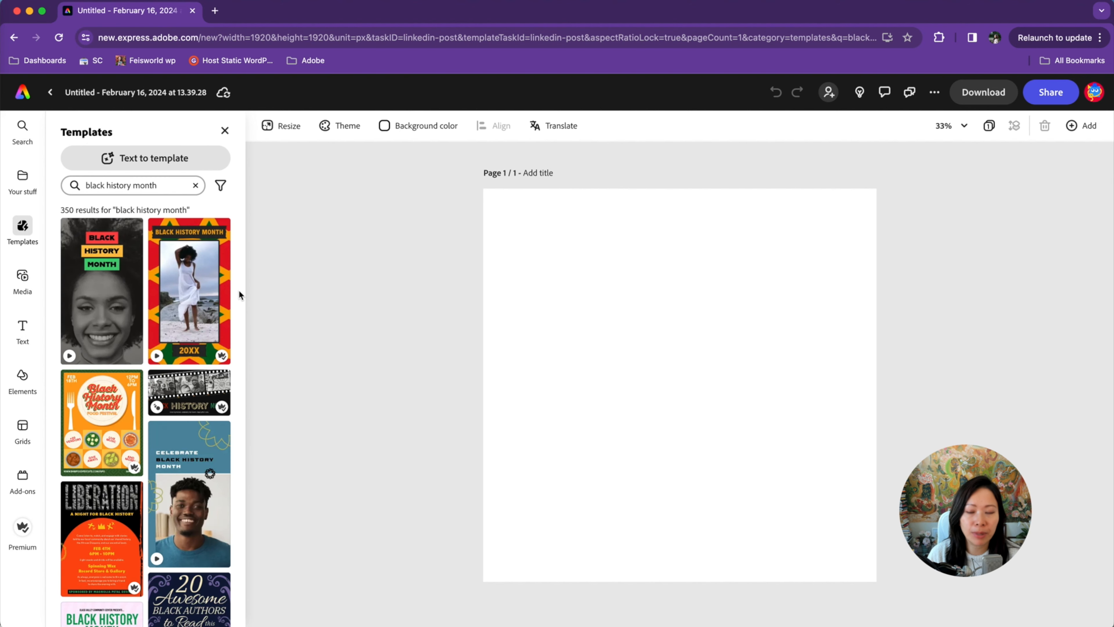
scroll(down, 3)
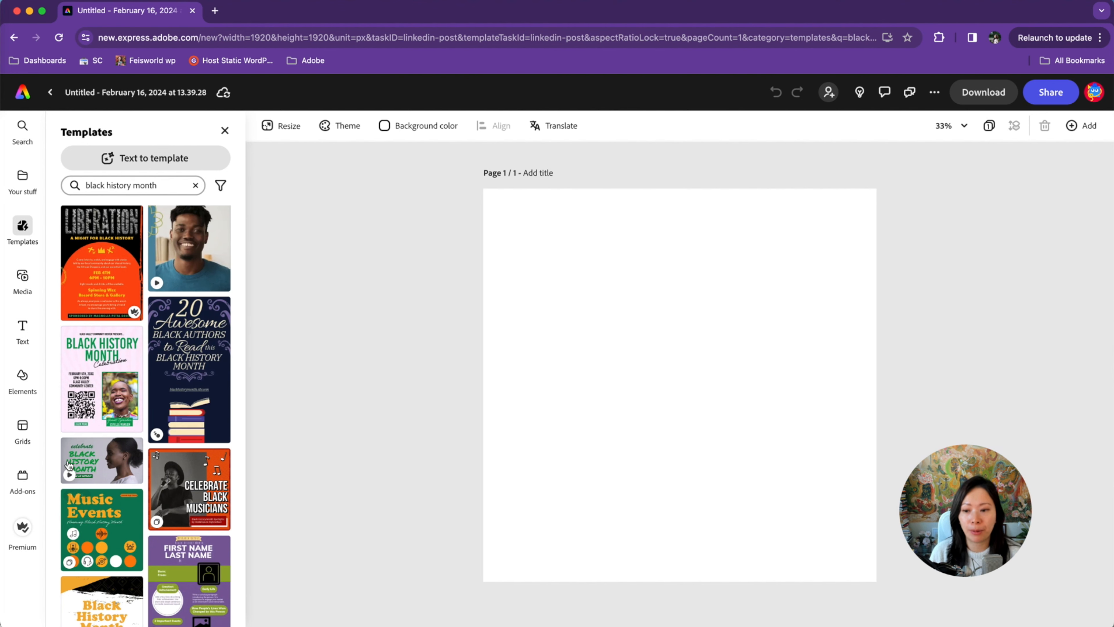
scroll(down, 3)
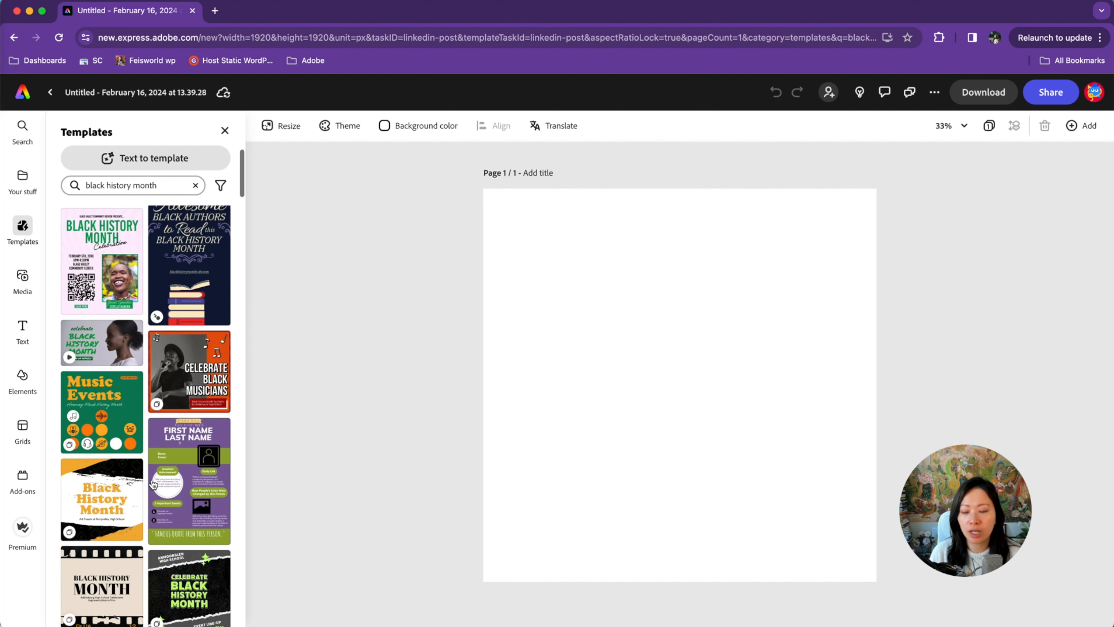
scroll(down, 3)
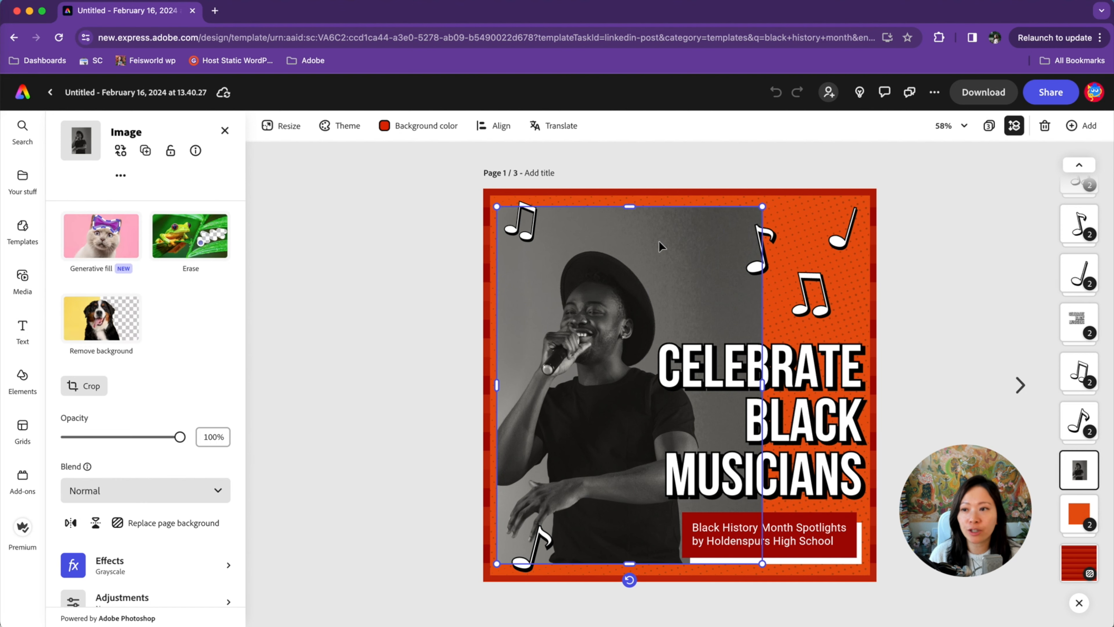
mouse_move(667, 281)
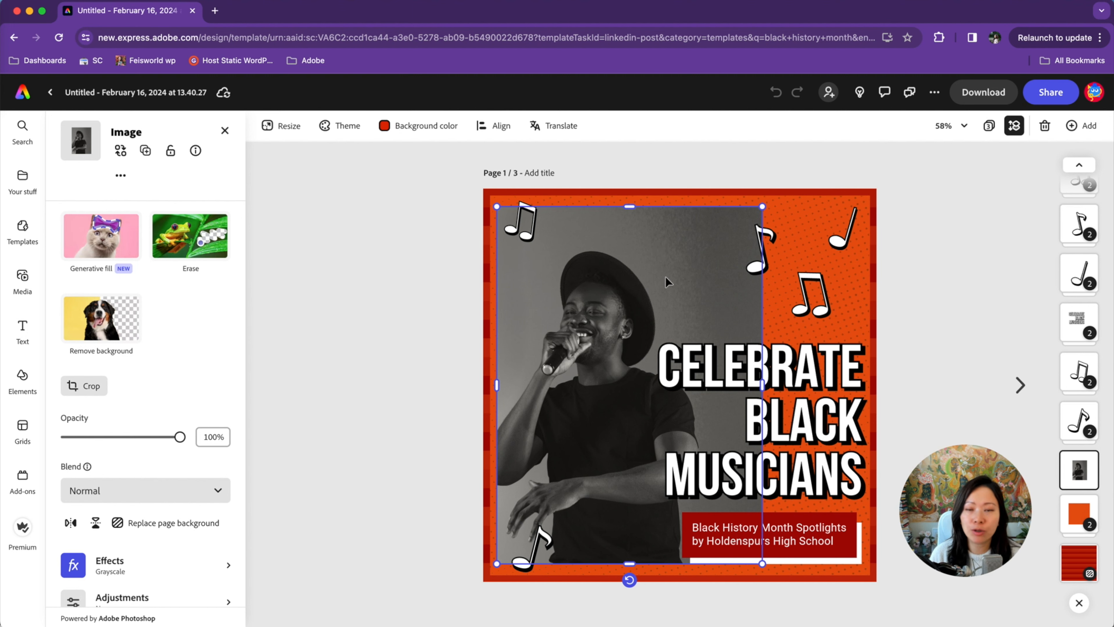
mouse_move(234, 319)
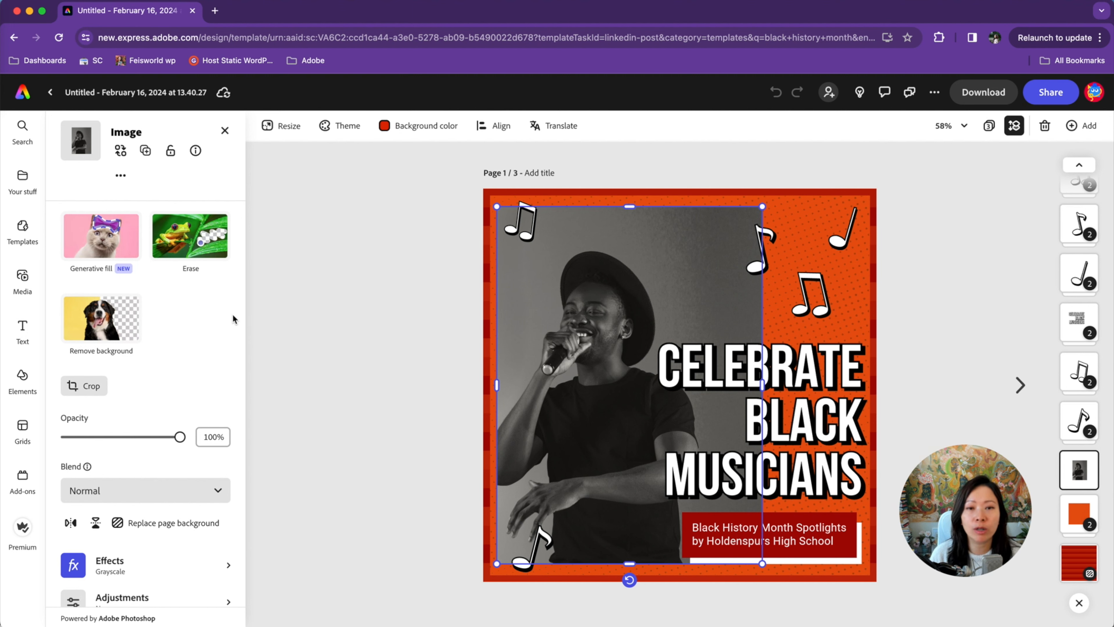
mouse_move(101, 334)
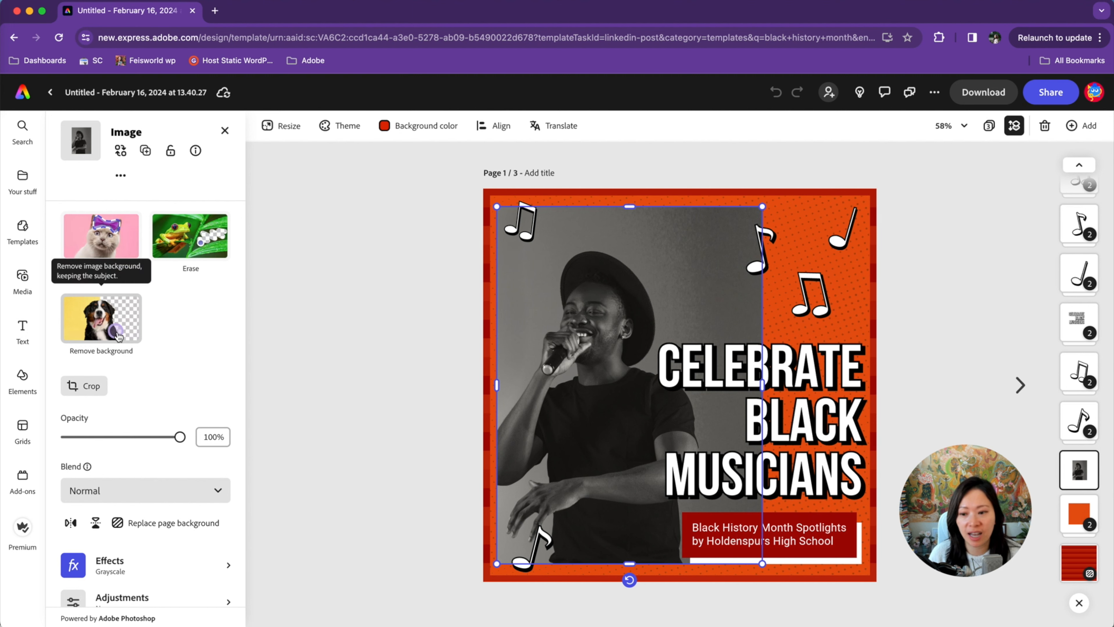
Remove the grey background from the musician photo so the orange page shows behind him
click(100, 318)
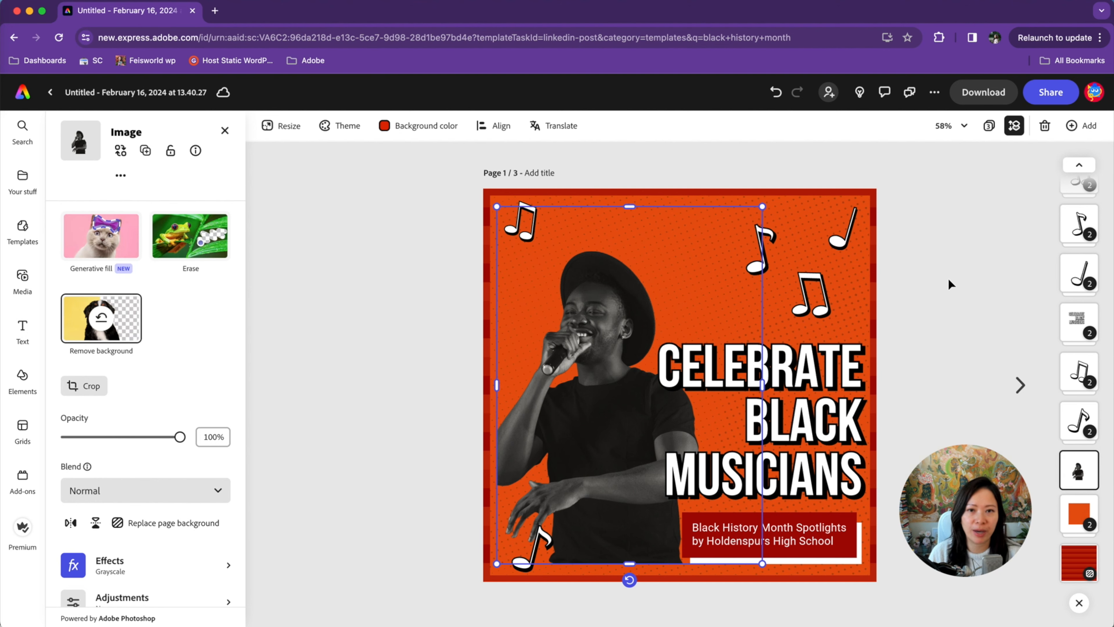
mouse_move(657, 311)
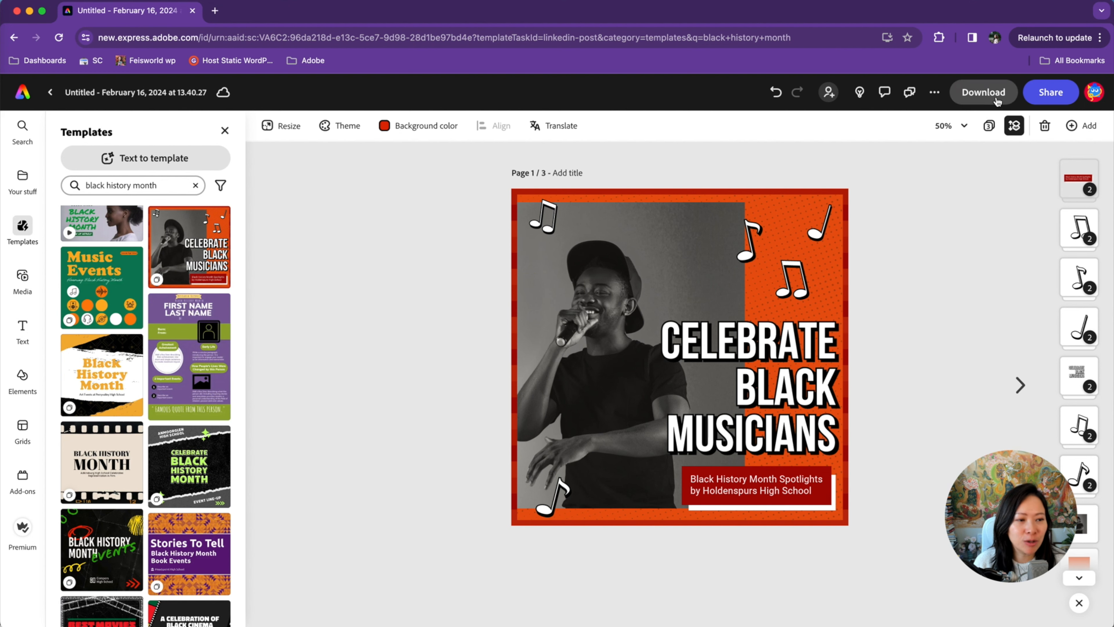
Download the selected page as a PNG and dismiss the finished-download notice
click(983, 92)
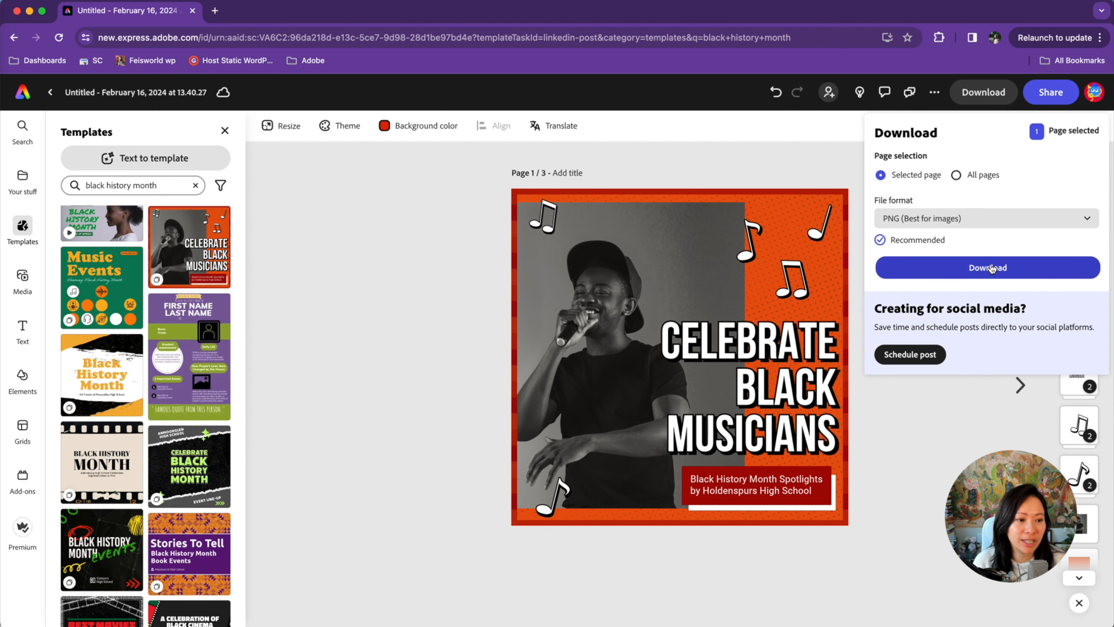
click(987, 267)
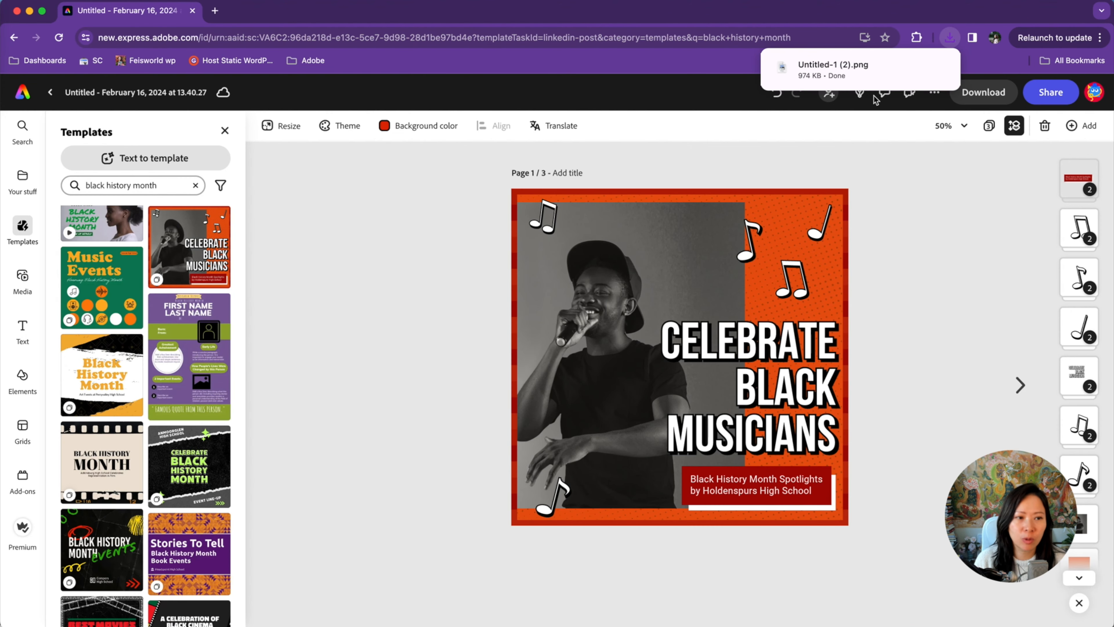
click(1050, 92)
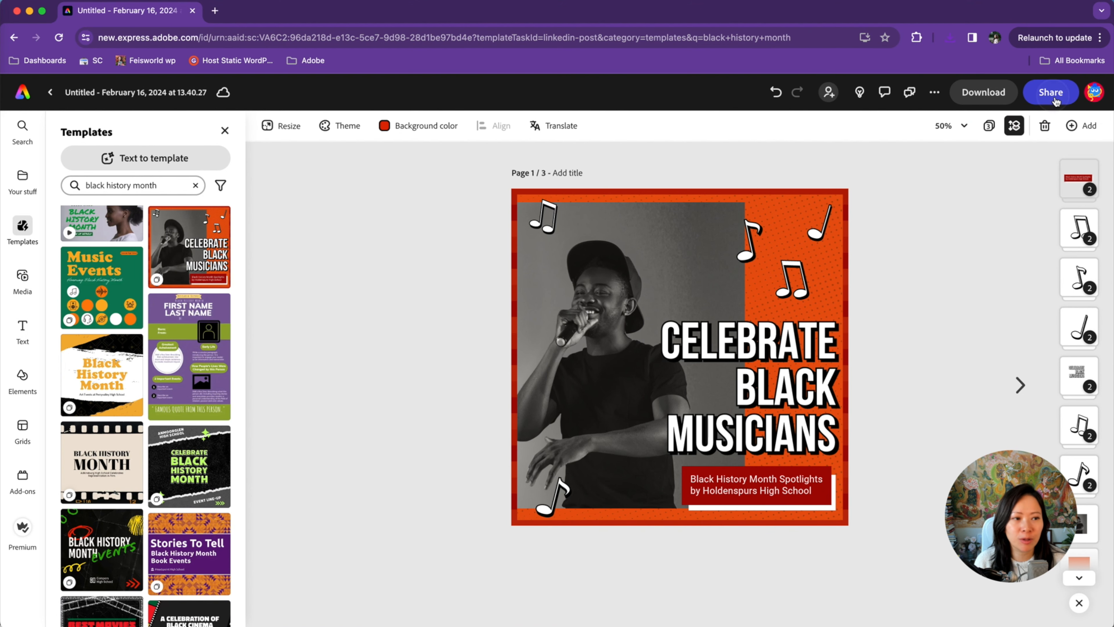
mouse_move(959, 395)
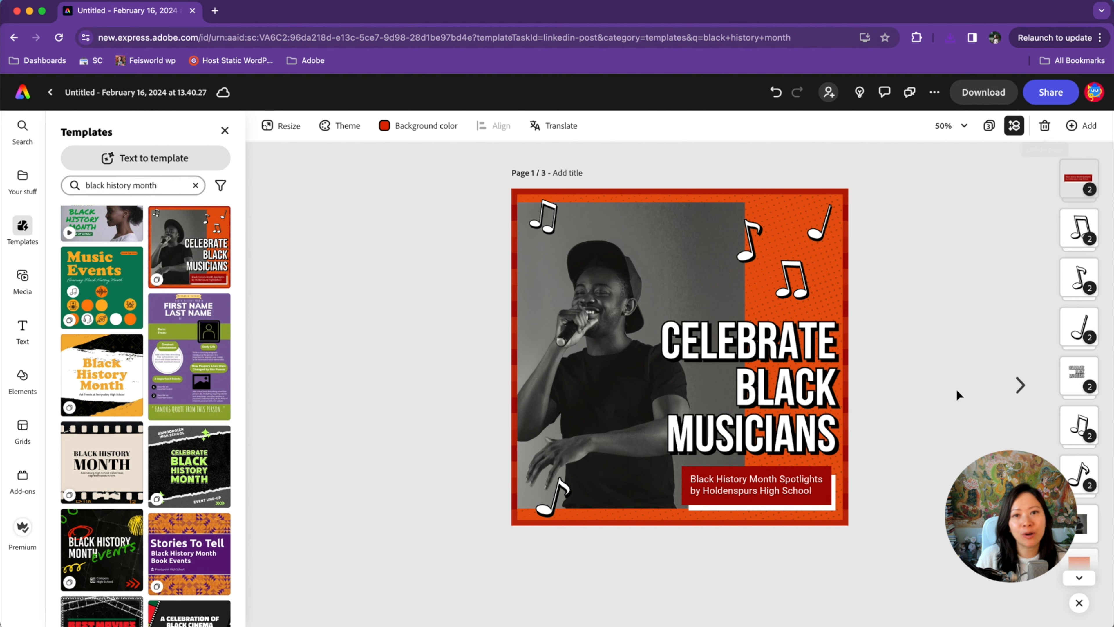
mouse_move(954, 365)
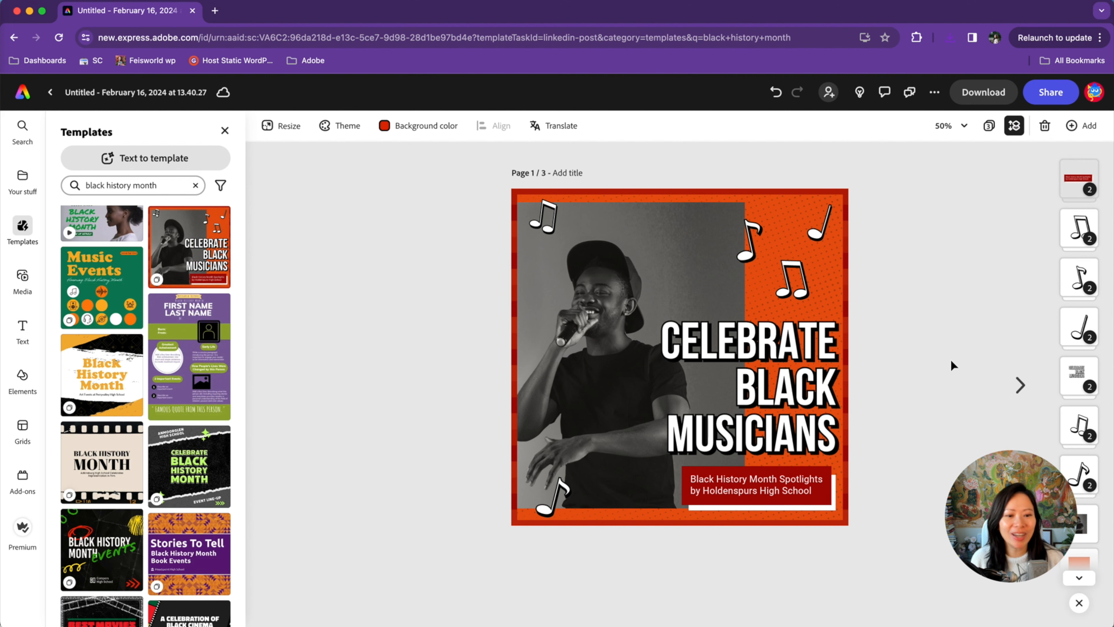